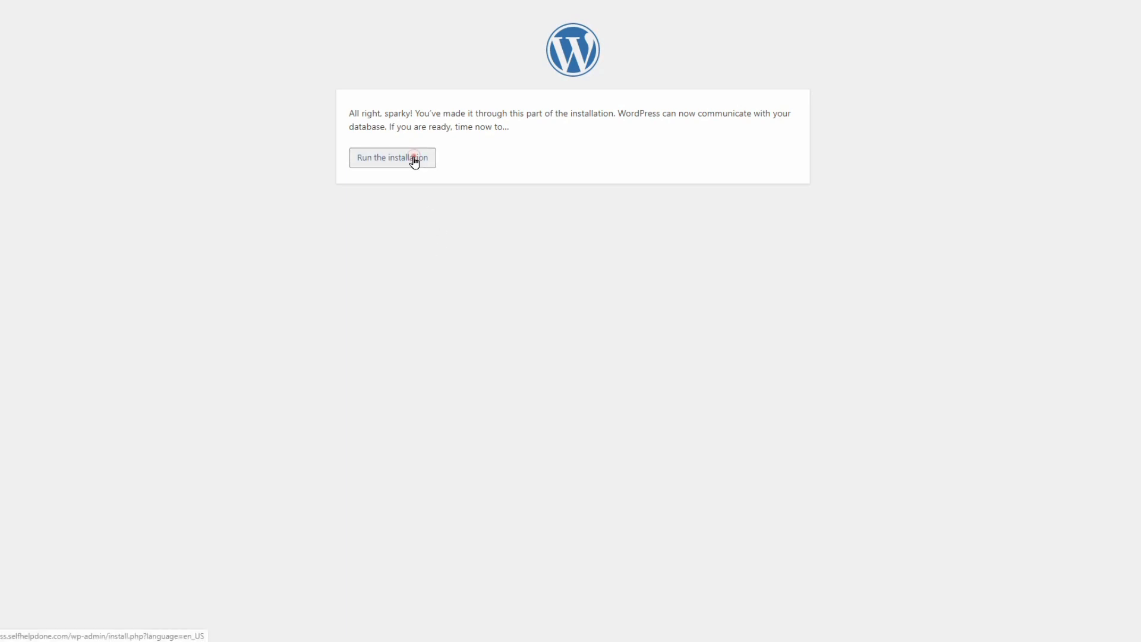
- Run the installation with site title 'WordPress 5.3' and username 'WordPress'
left_click(391, 157)
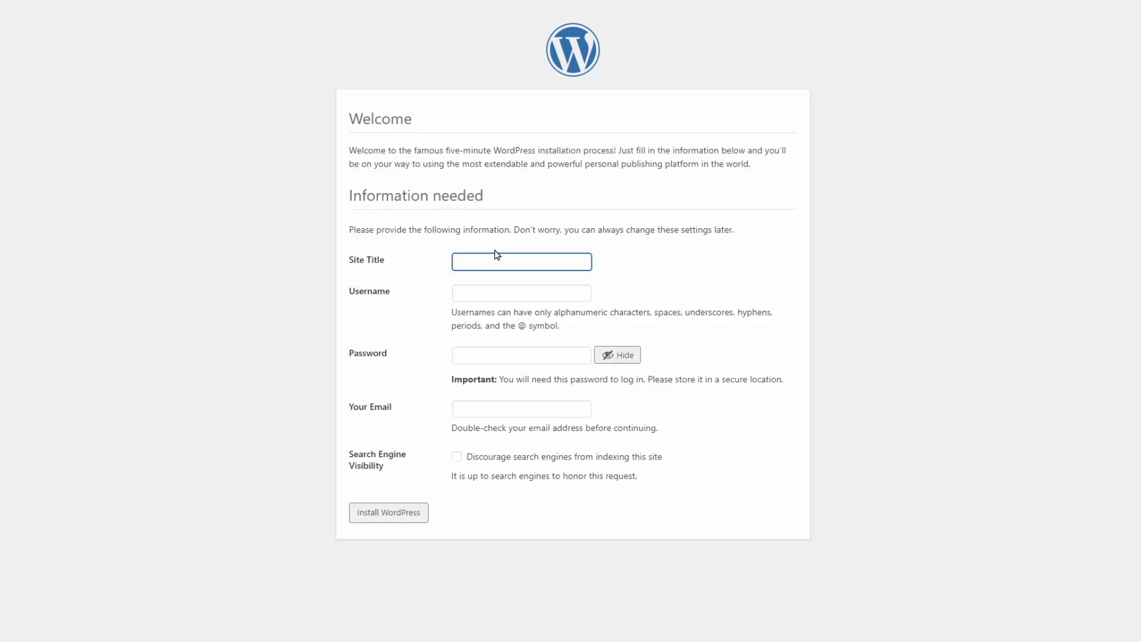
type("W")
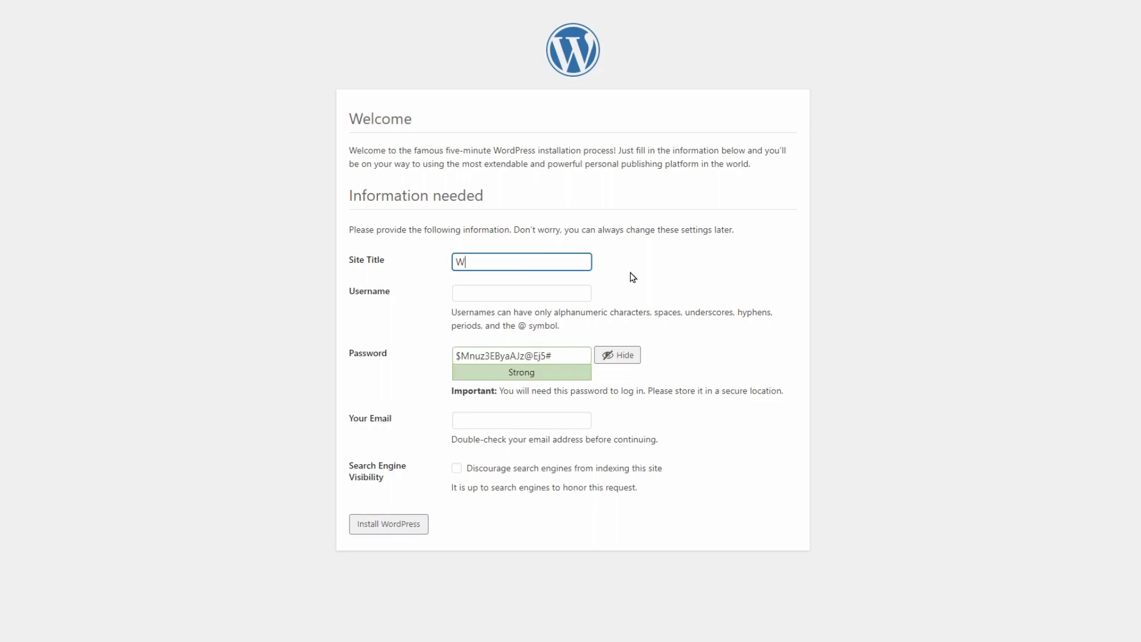
type("ordPress 5.3")
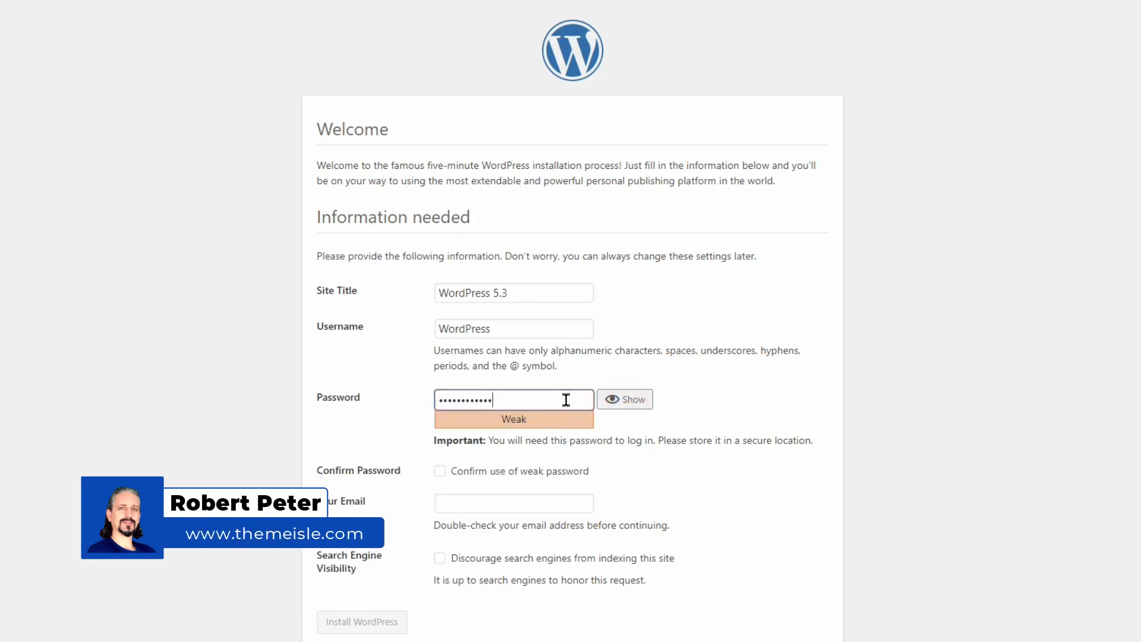
left_click(362, 621)
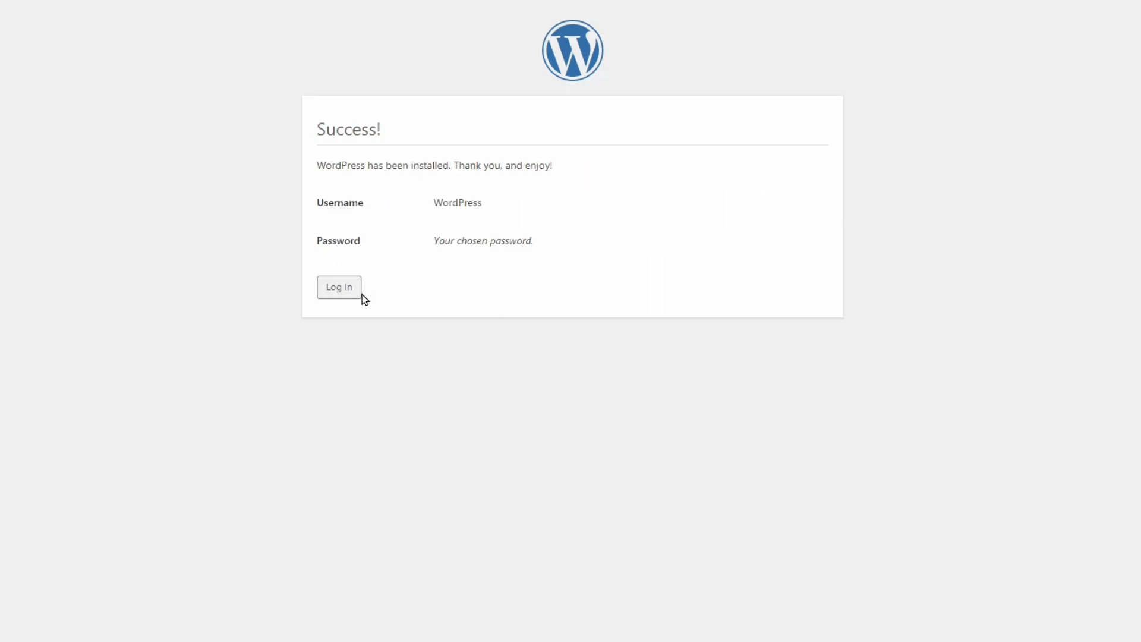
- Go to the login screen and leave Remember Me ticked
left_click(338, 287)
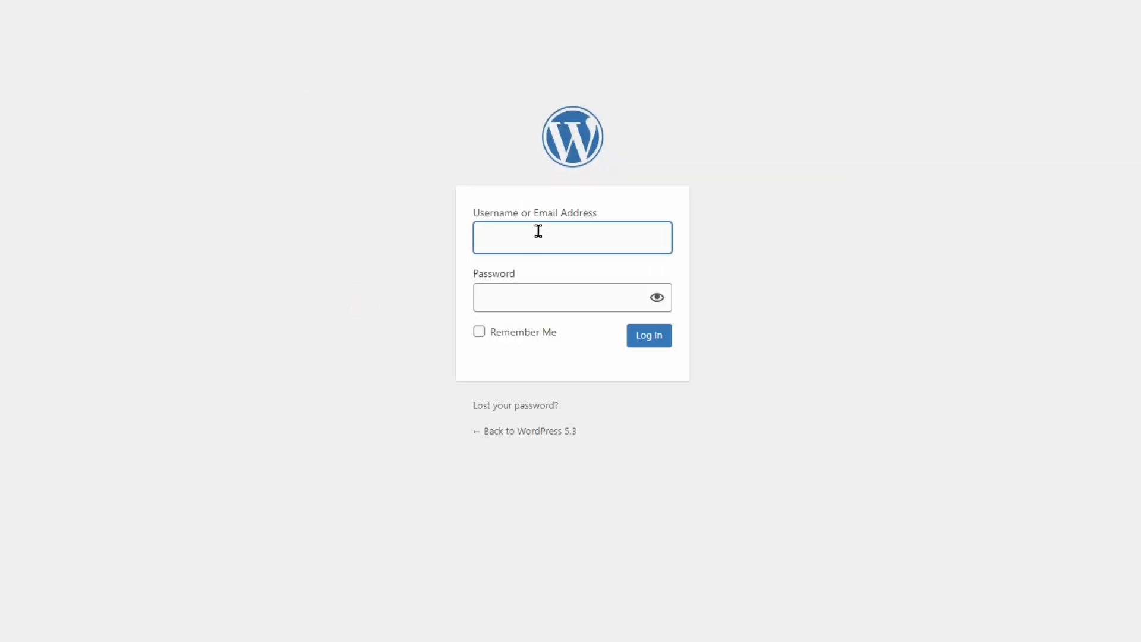
left_click(570, 354)
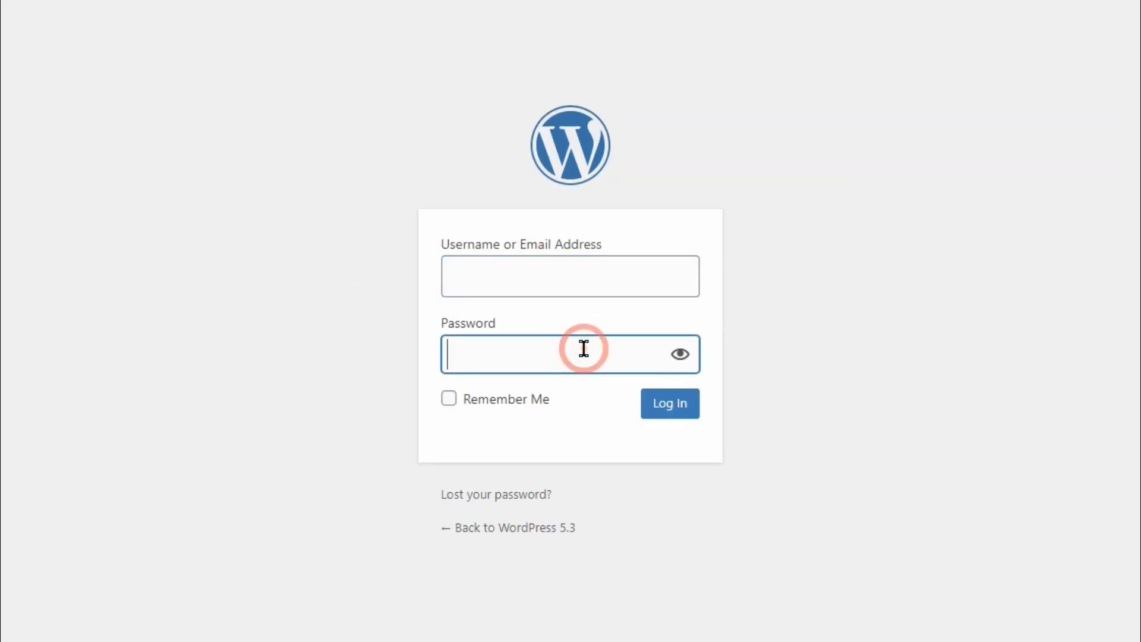
left_click(448, 398)
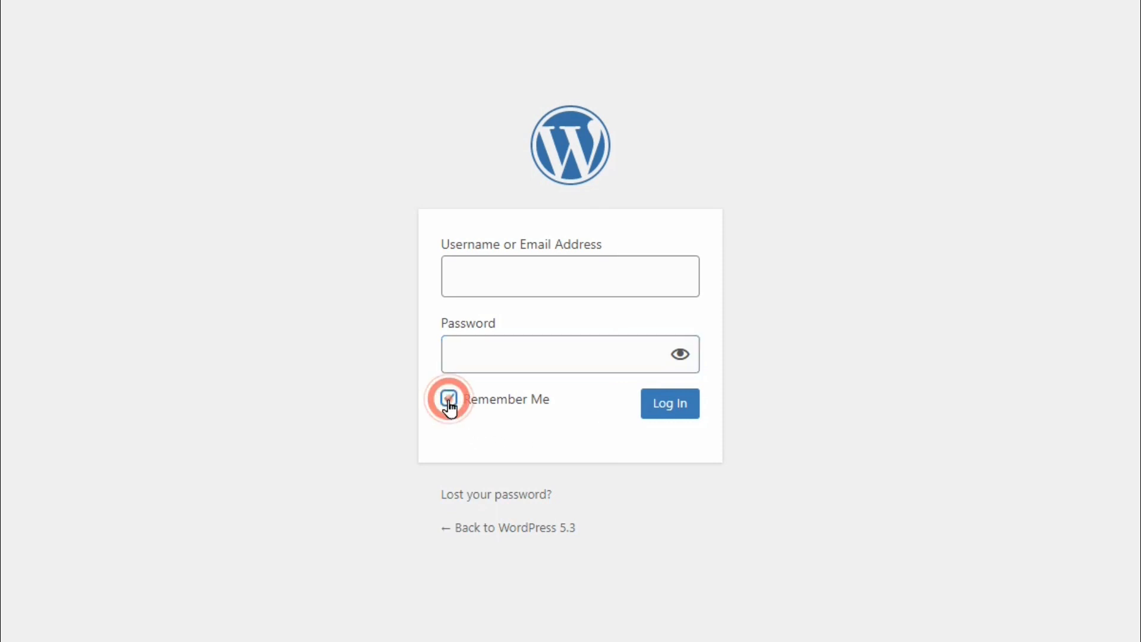
left_click(448, 398)
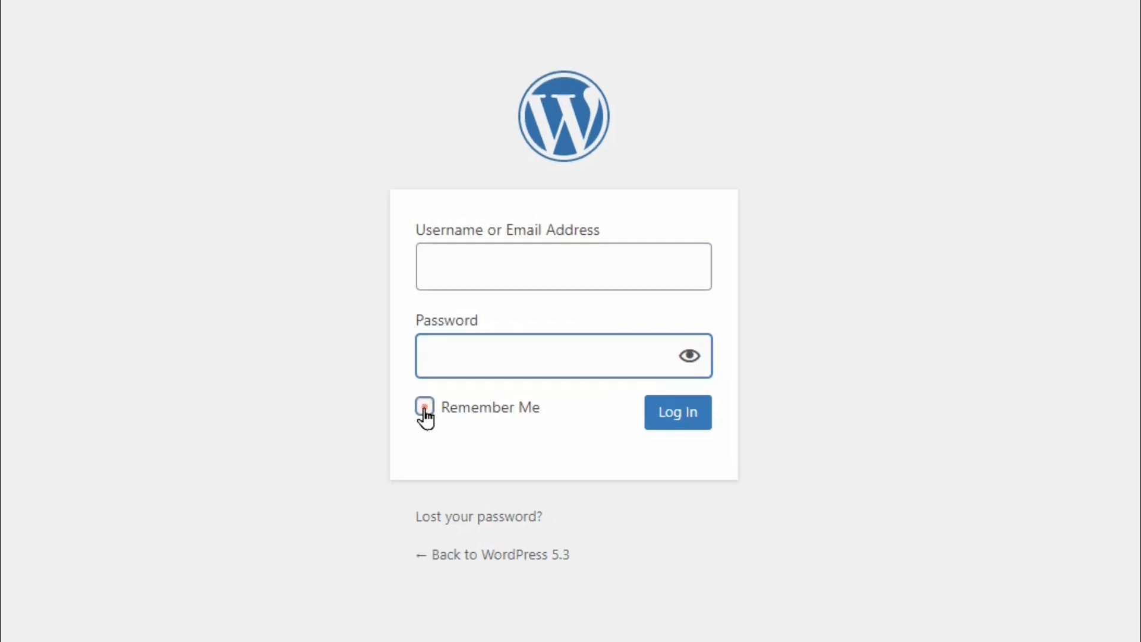
left_click(424, 406)
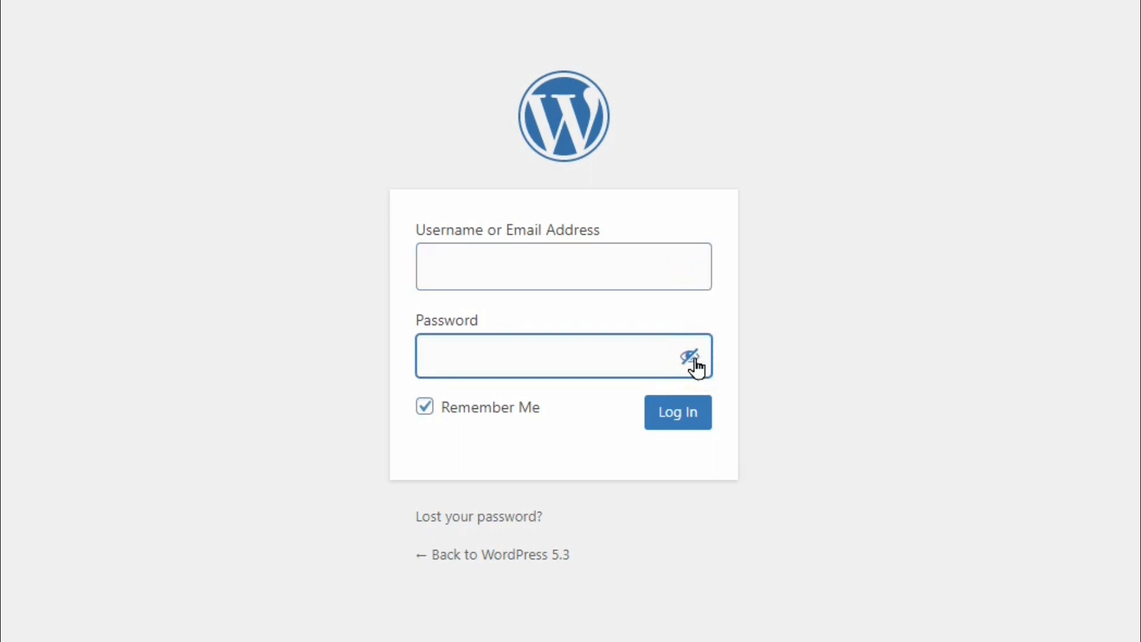
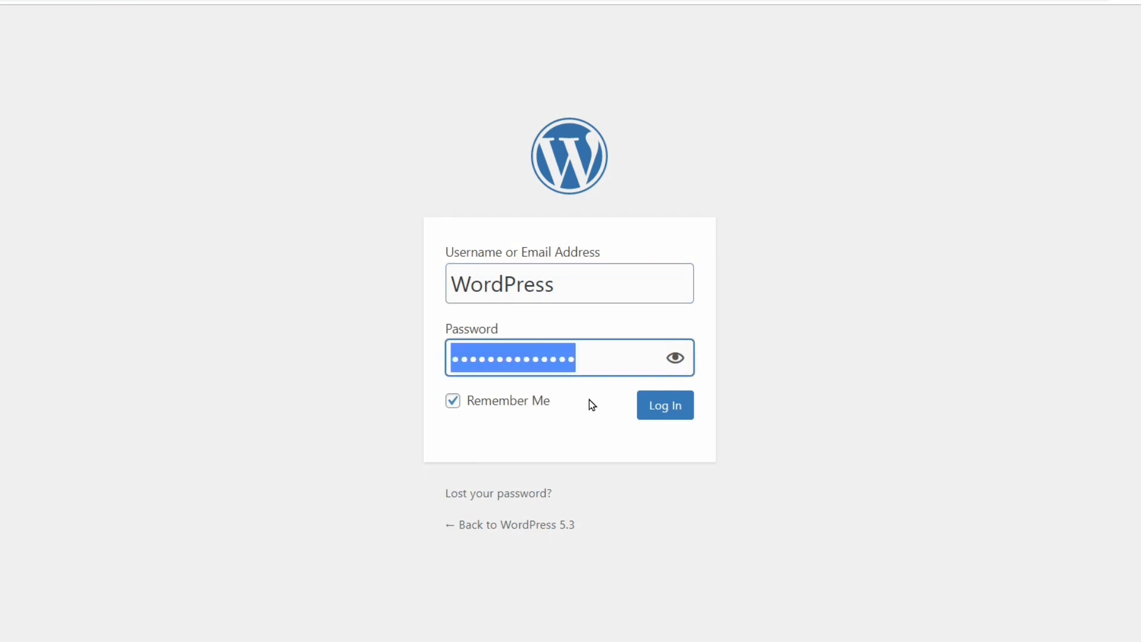
- Log in as 'WordPress' with the password and reach the dashboard
left_click(663, 405)
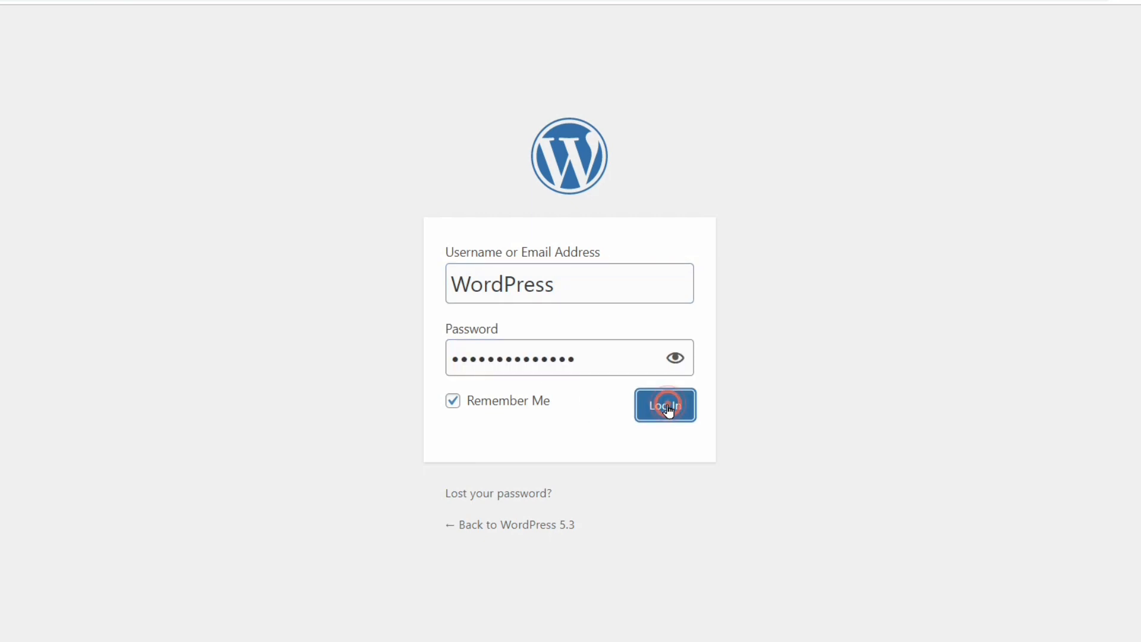
left_click(664, 406)
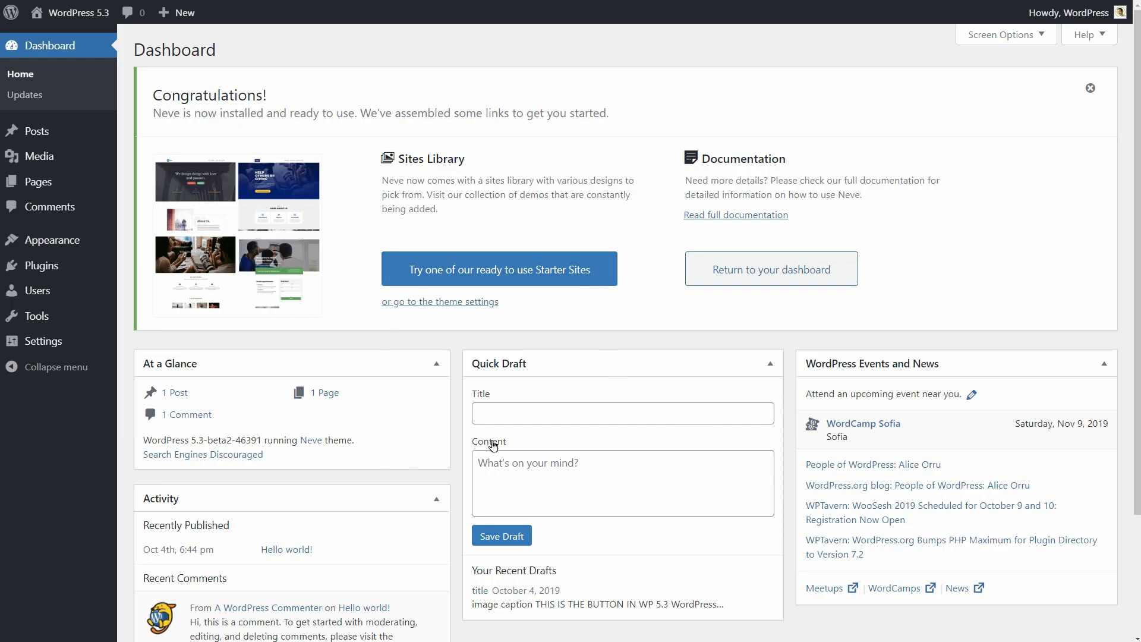
- Open the + New admin-bar dropdown listing post, media, page and user
left_click(622, 413)
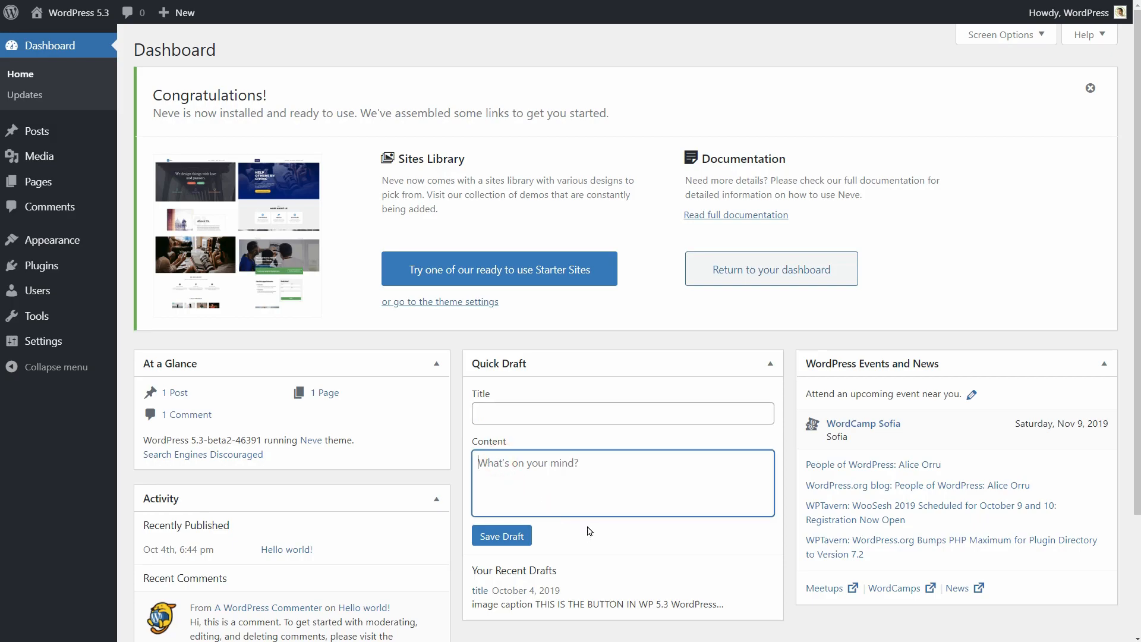
mouse_move(680, 434)
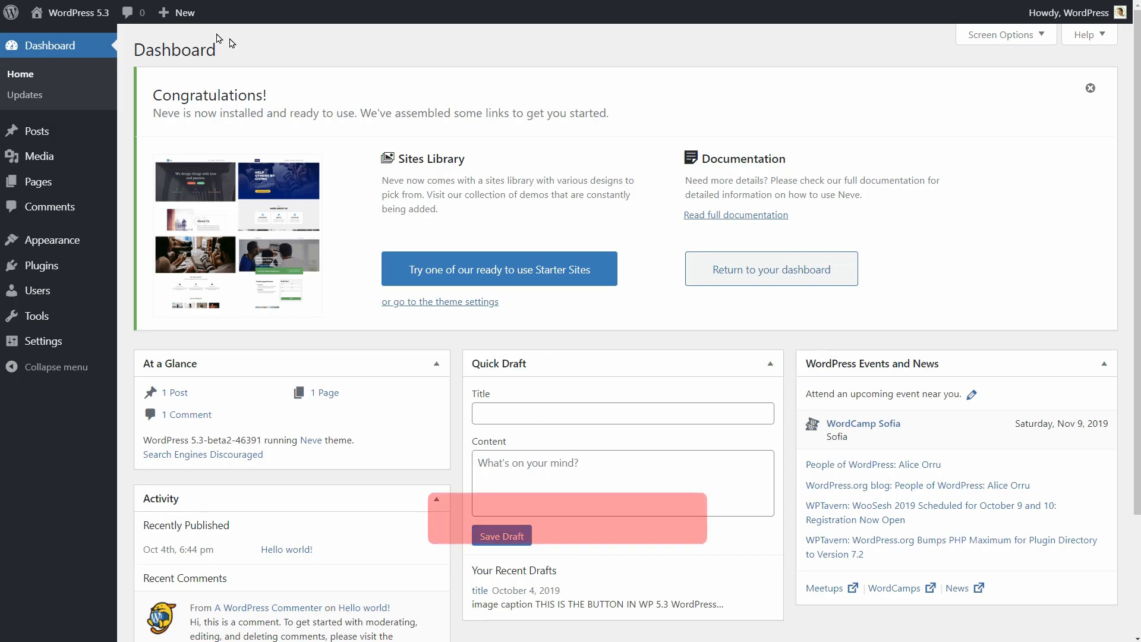
left_click(184, 13)
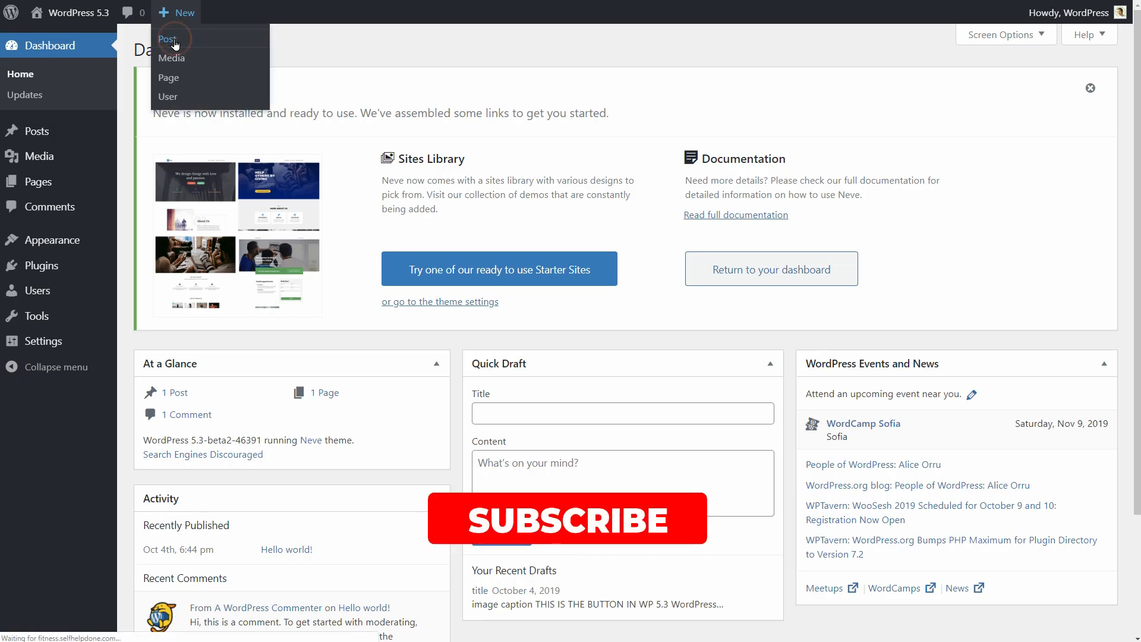
- Create a post titled 'testing WordPress 5.3' containing the dark workout photo from the library
left_click(167, 39)
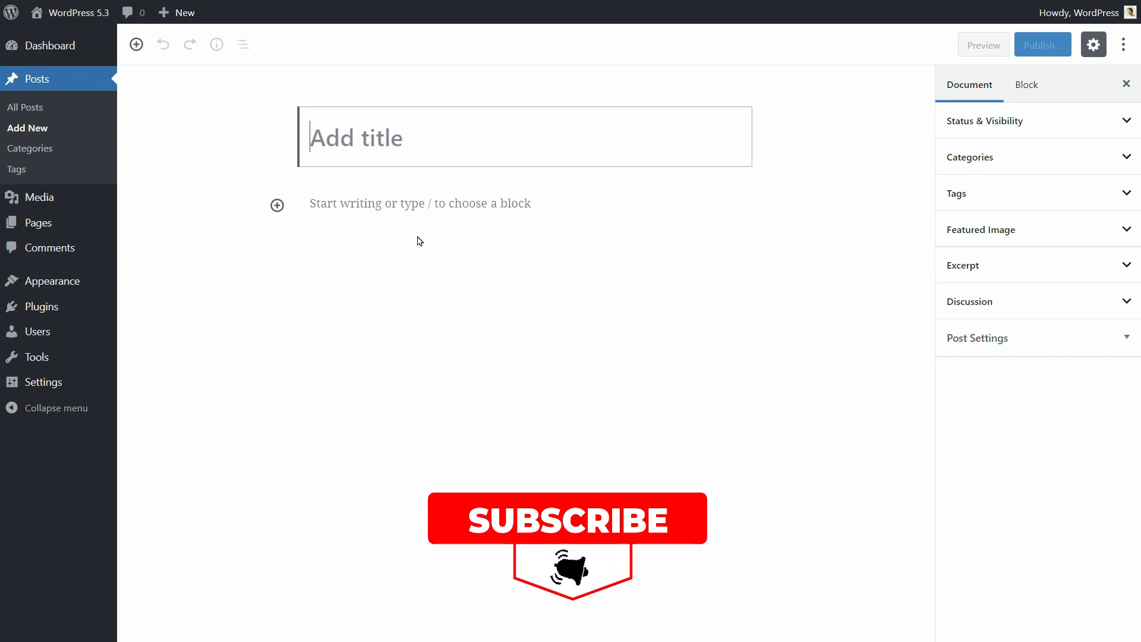
type("testing")
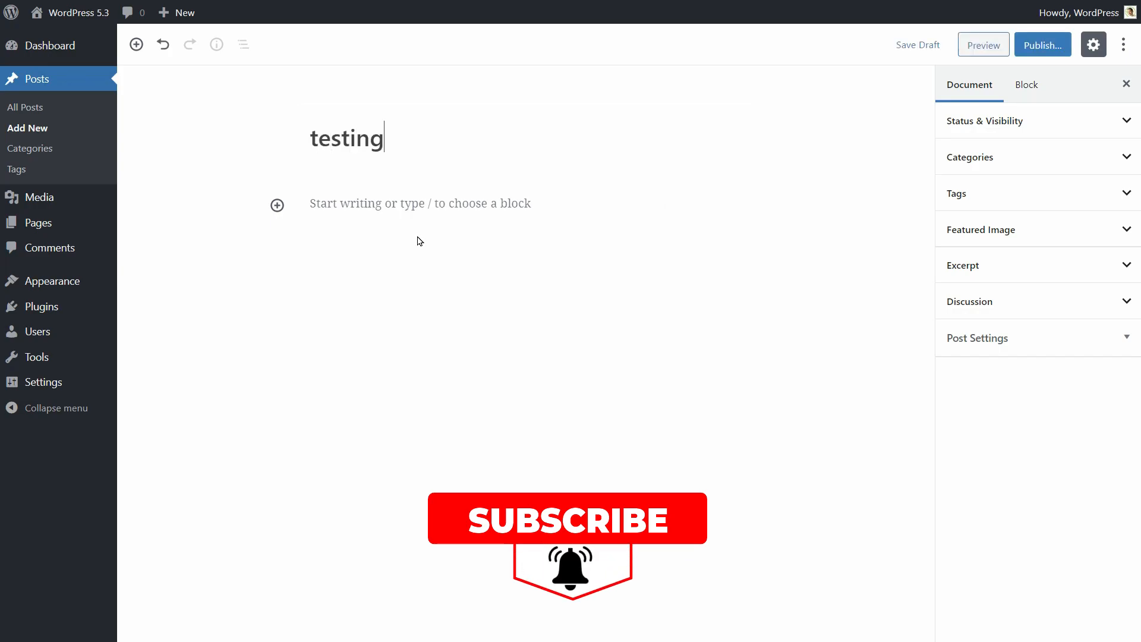
left_click(136, 44)
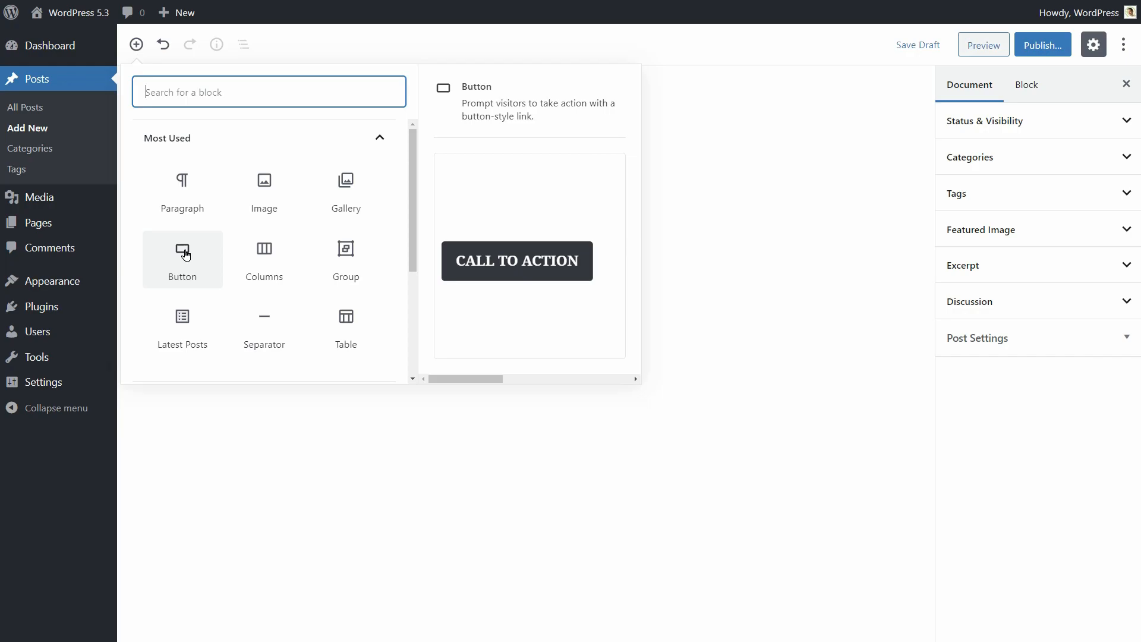
left_click(264, 190)
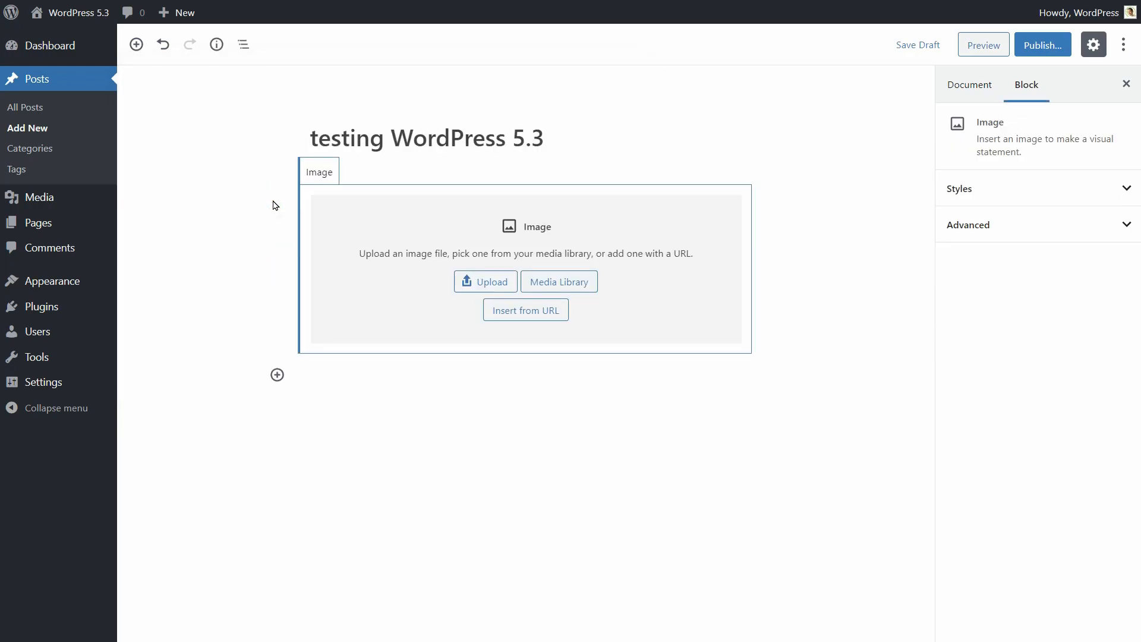
left_click(558, 282)
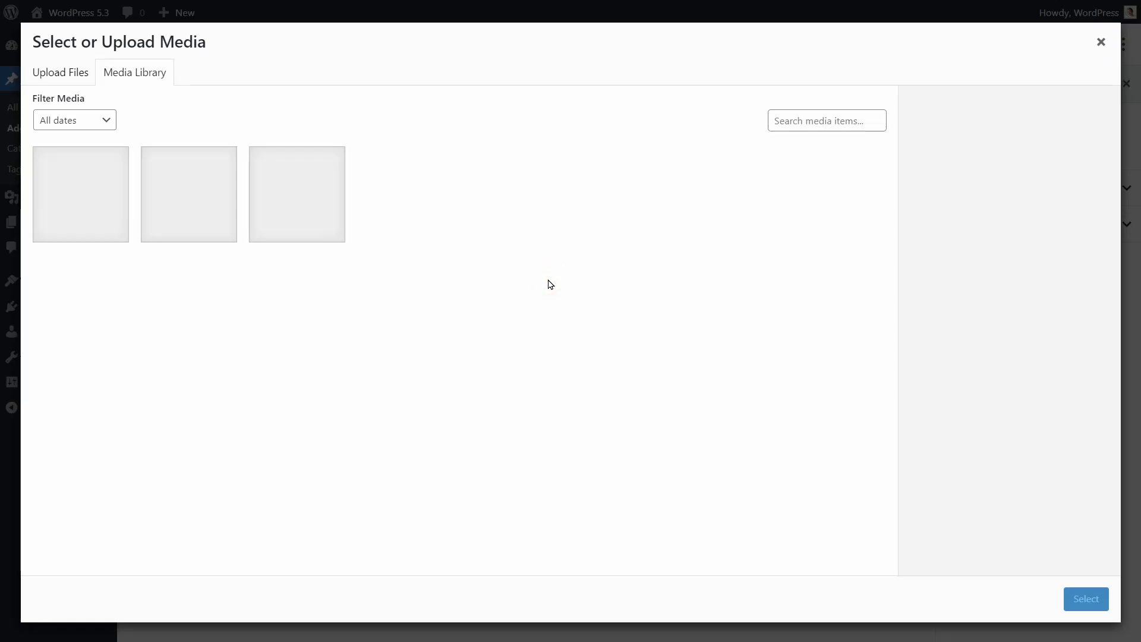
left_click(296, 194)
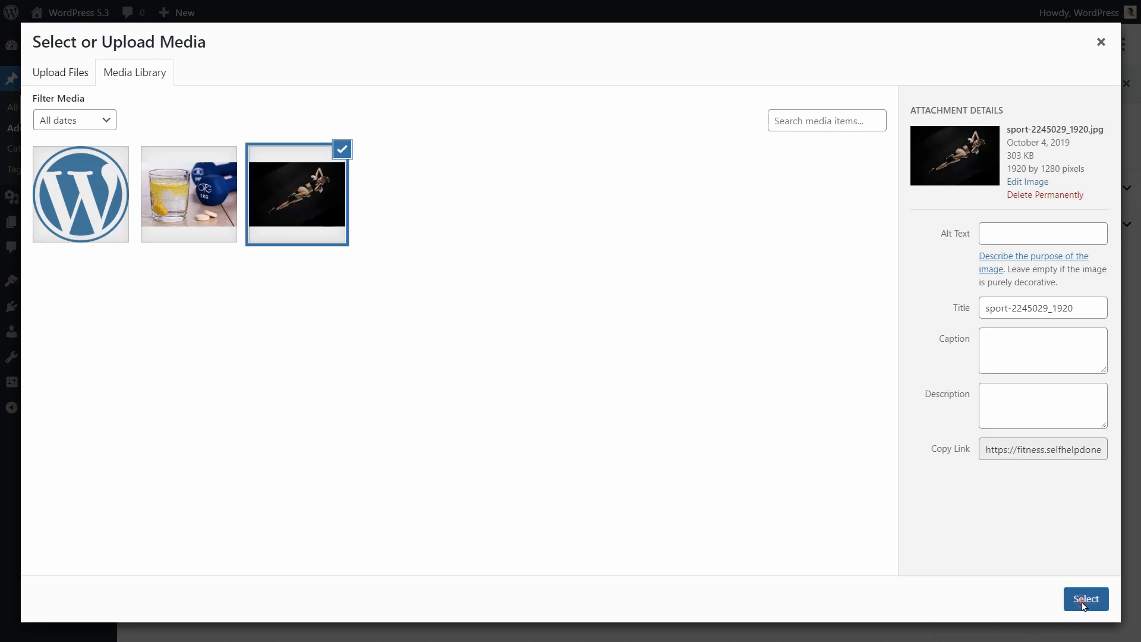
left_click(1085, 598)
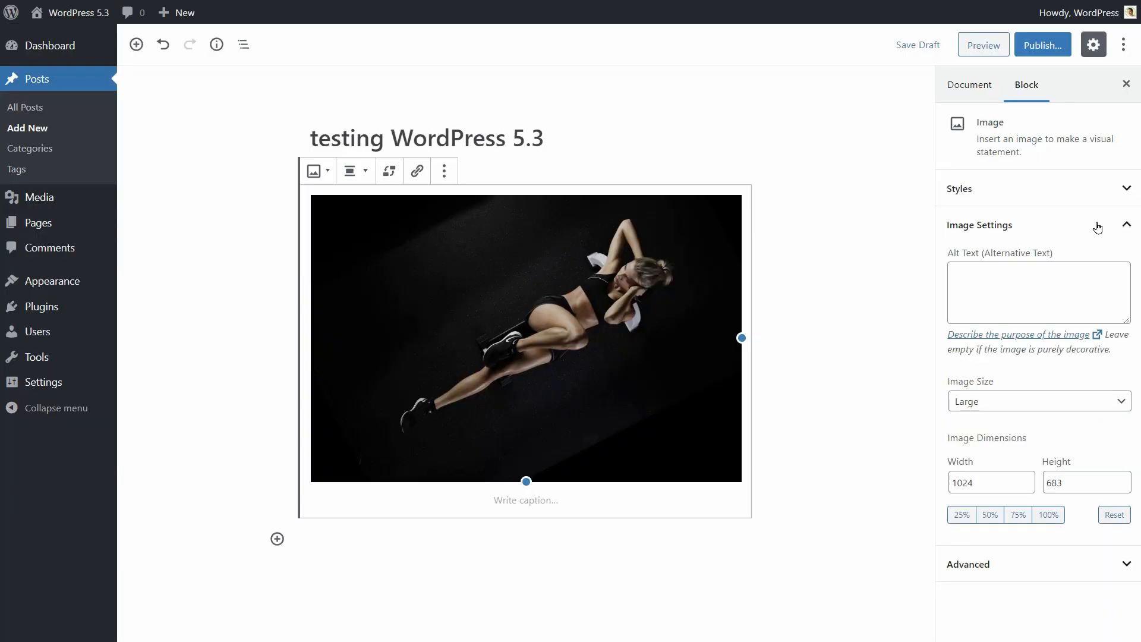
- Apply the Circle Mask style to the photo and centre it
left_click(959, 188)
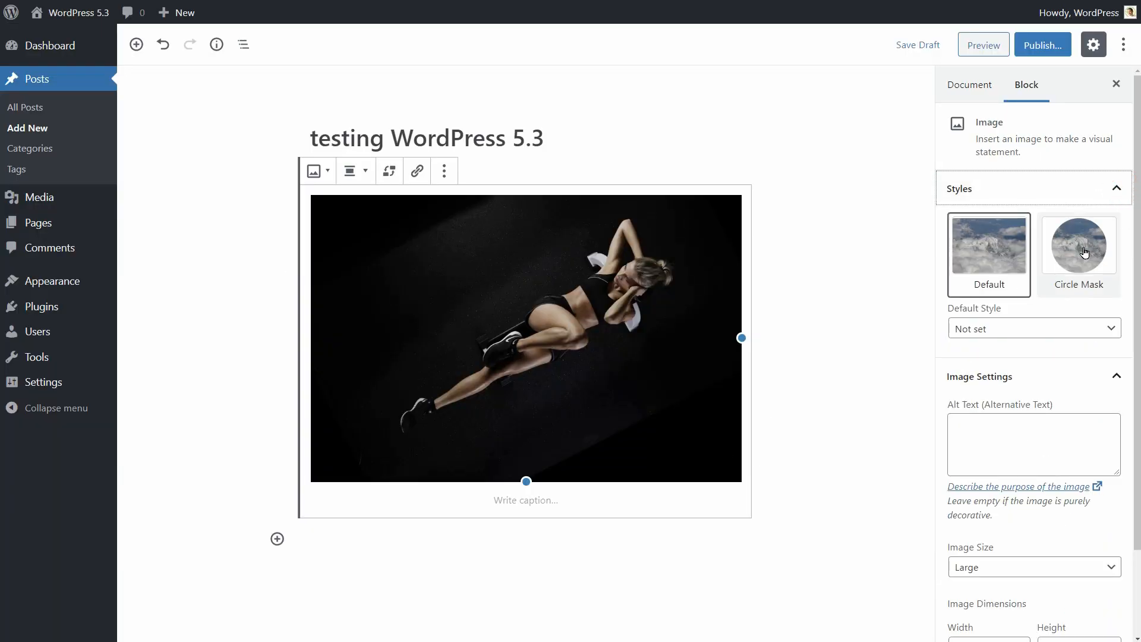
left_click(1079, 245)
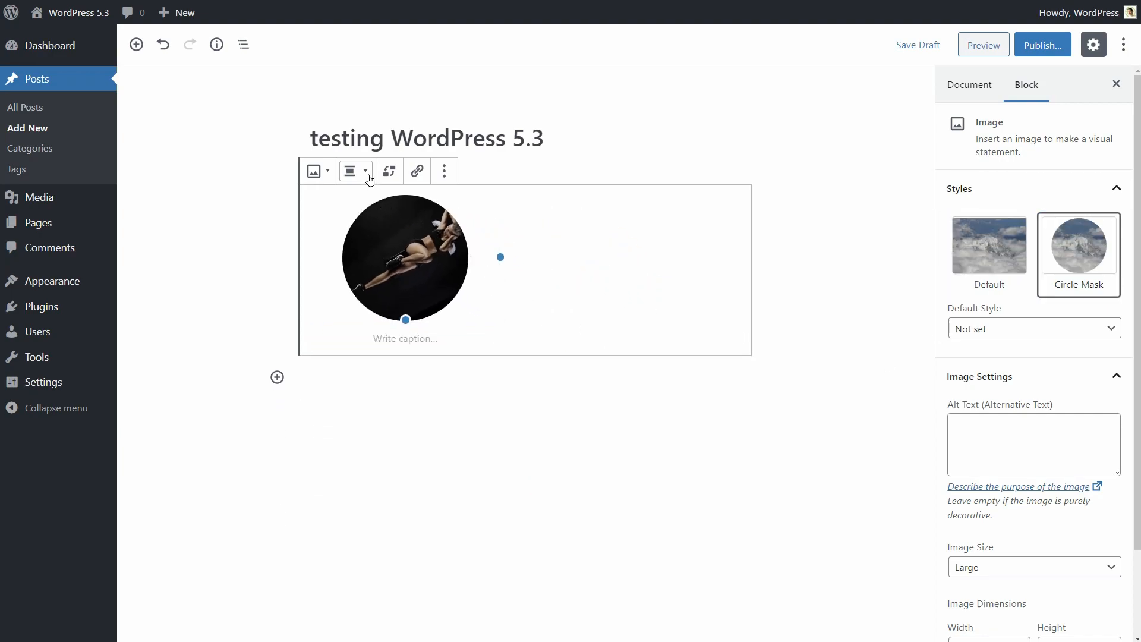
left_click(388, 172)
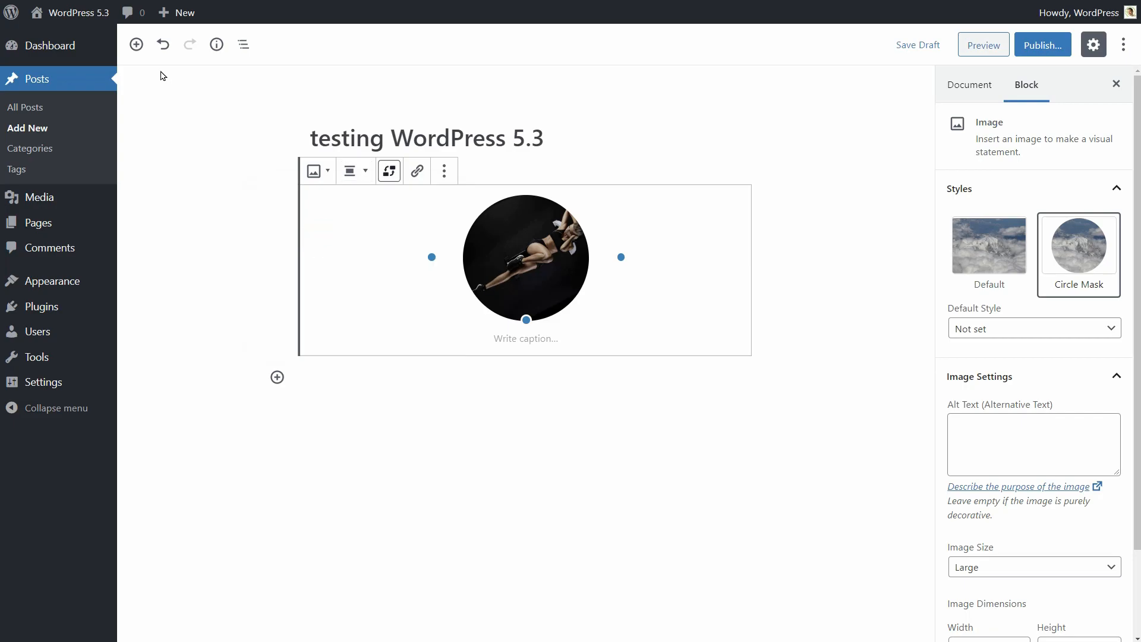
- Add a button block and set its border radius to about 3–4
type("but")
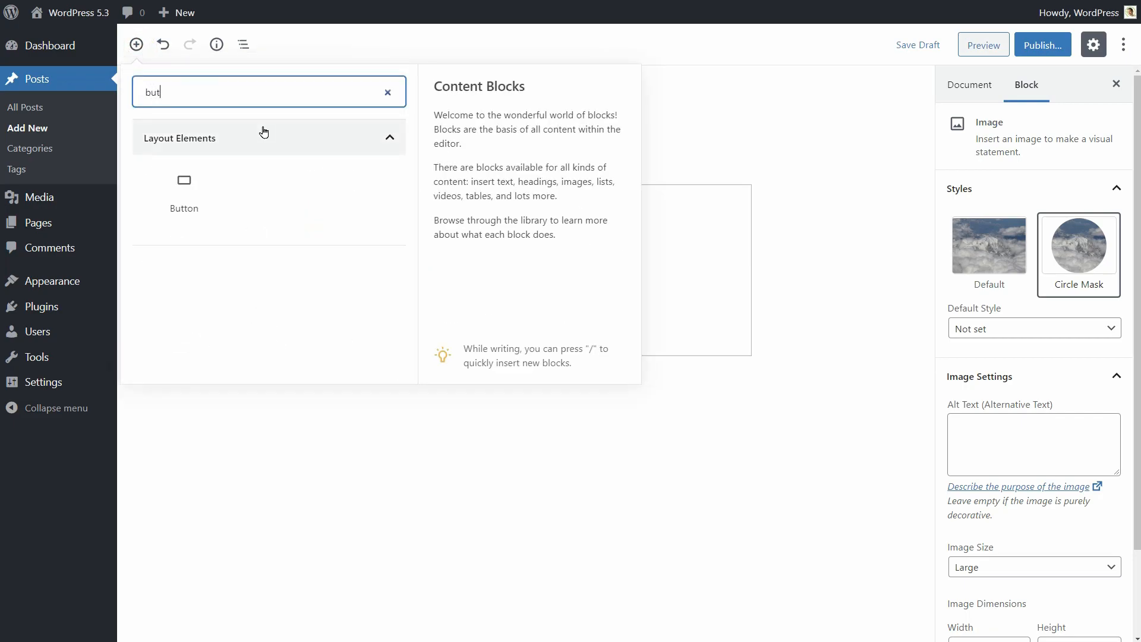
left_click(184, 186)
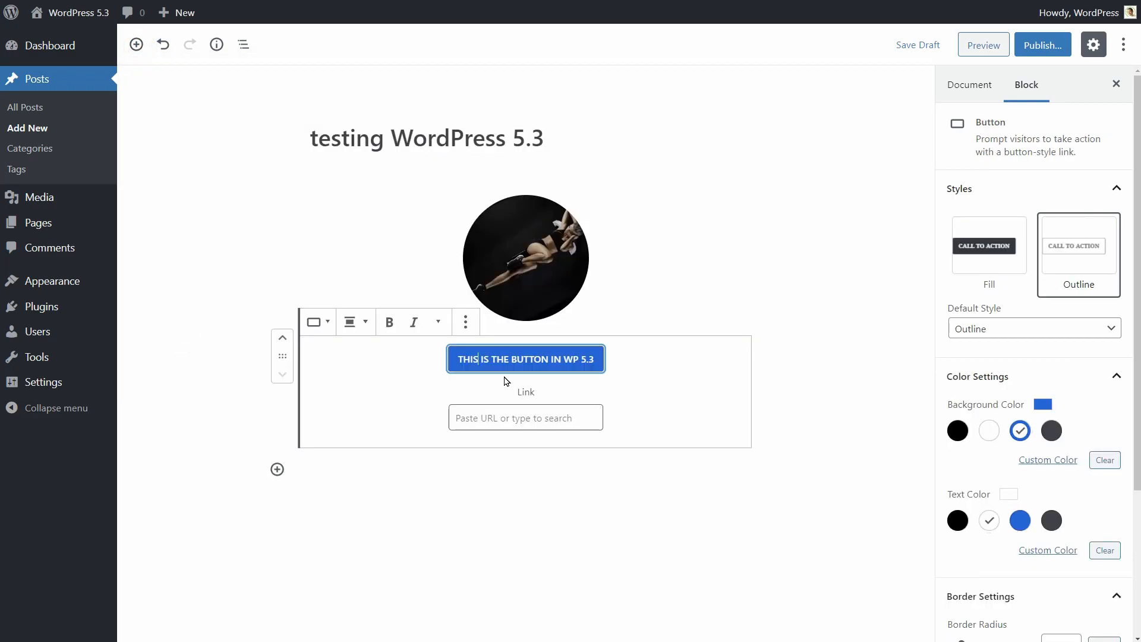
left_click(525, 417)
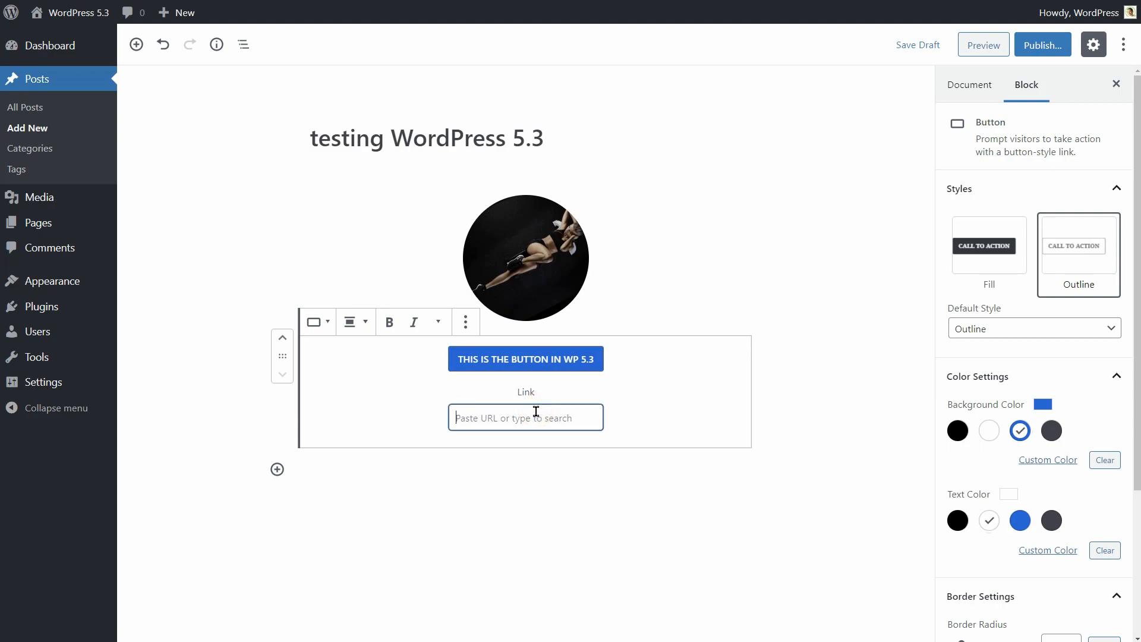
left_click(1117, 187)
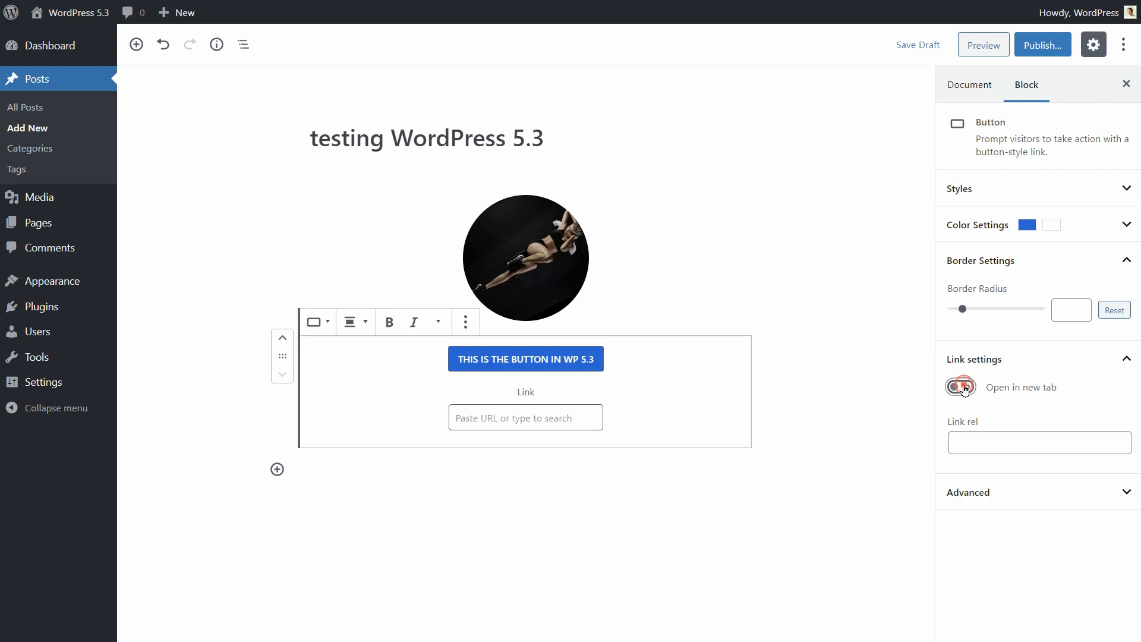
left_click_drag(960, 308, 979, 308)
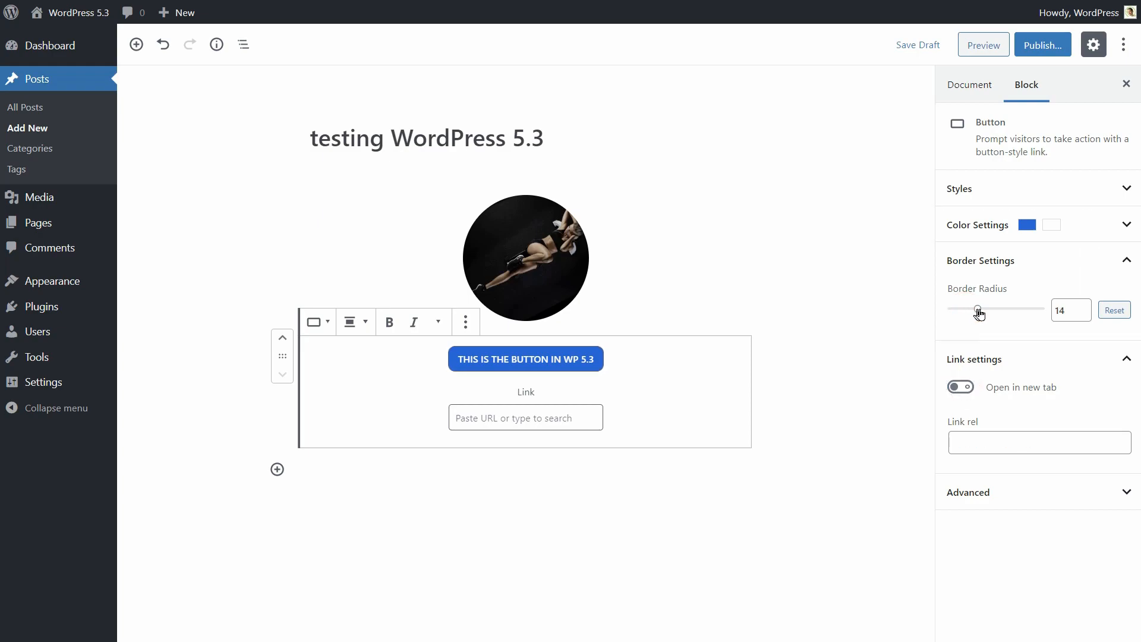
left_click_drag(978, 309, 960, 309)
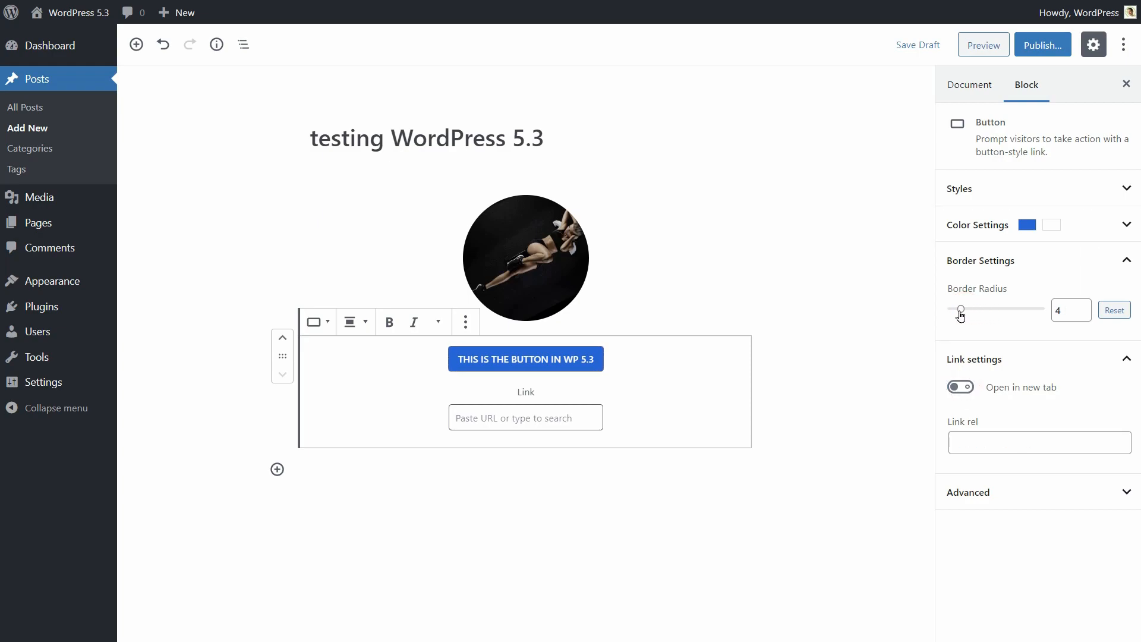
left_click_drag(960, 309, 959, 309)
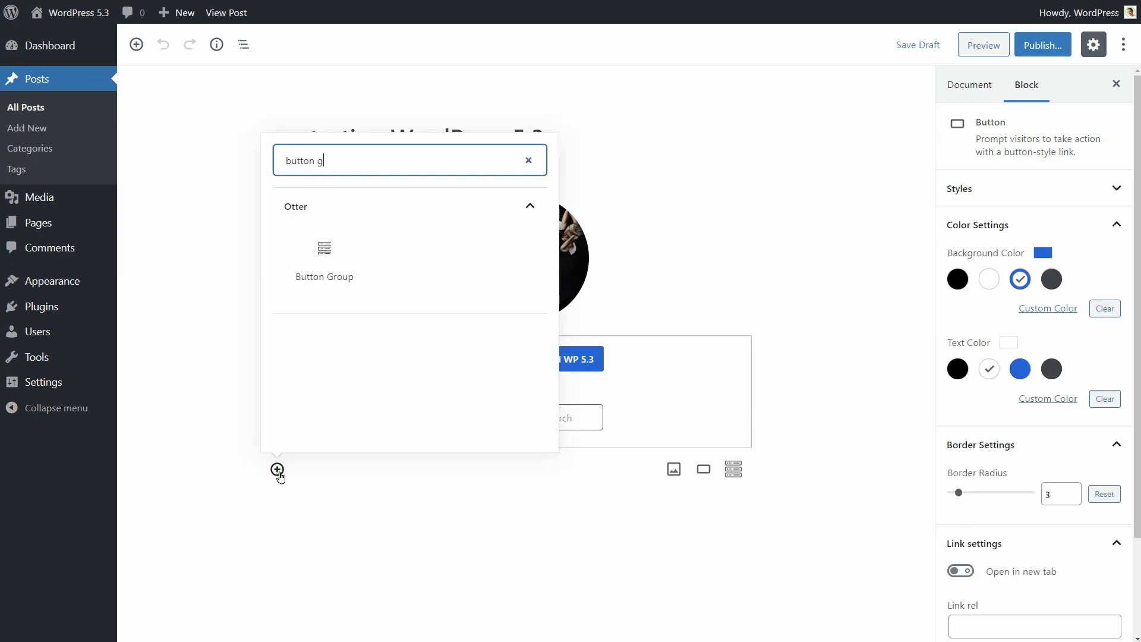
- Add an Otter Button Group with a cart-arrow-down icon and Wobble animation
left_click(324, 255)
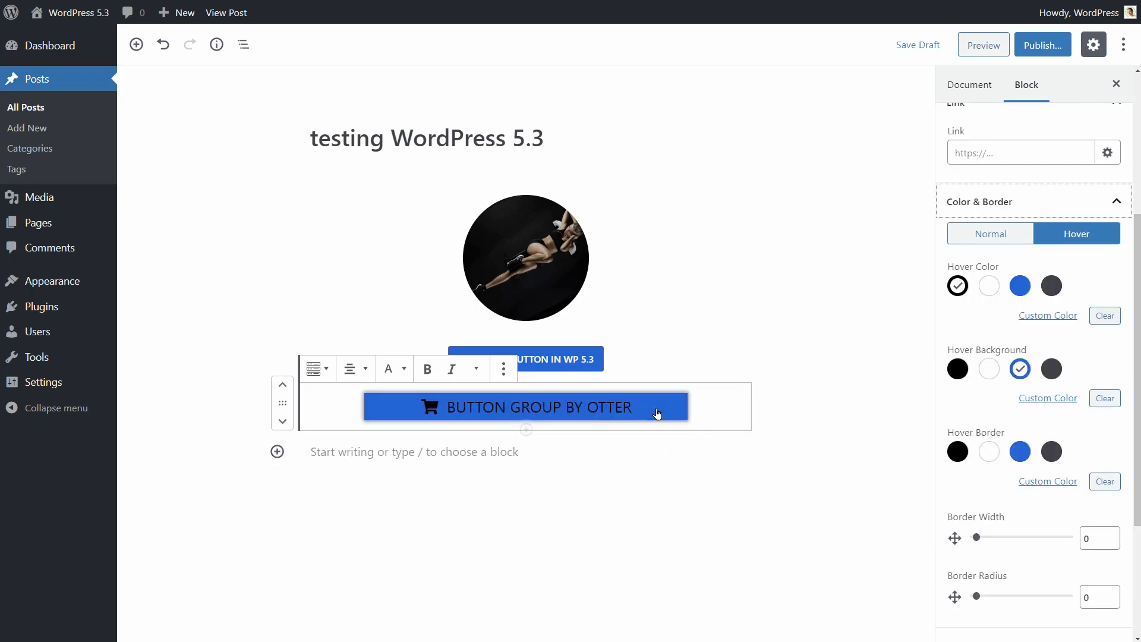
left_click(963, 270)
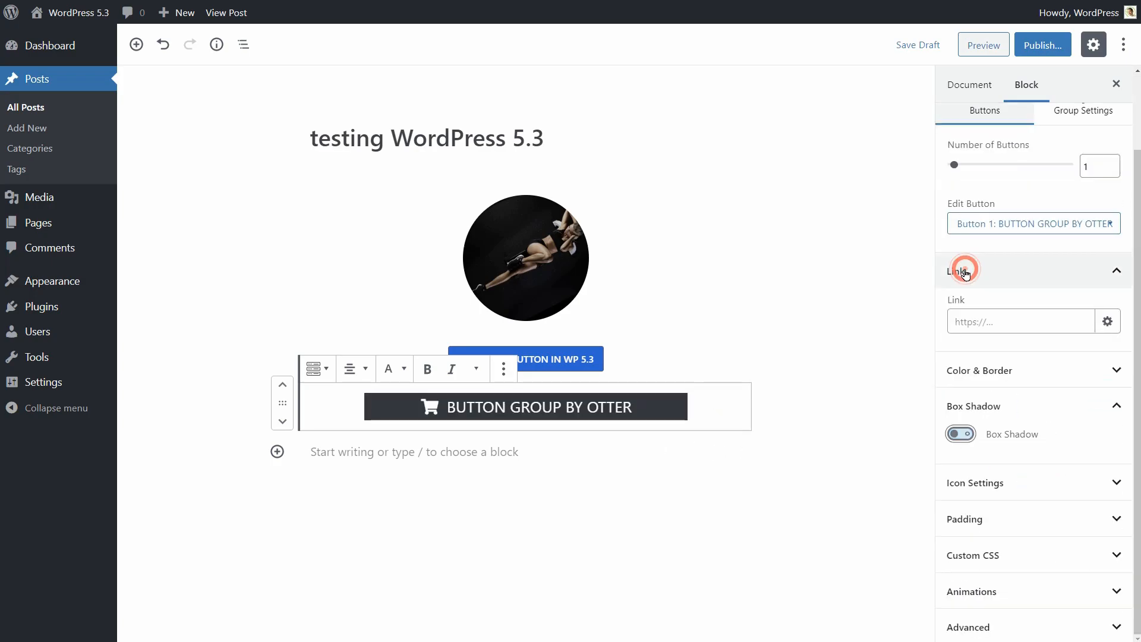
left_click(960, 269)
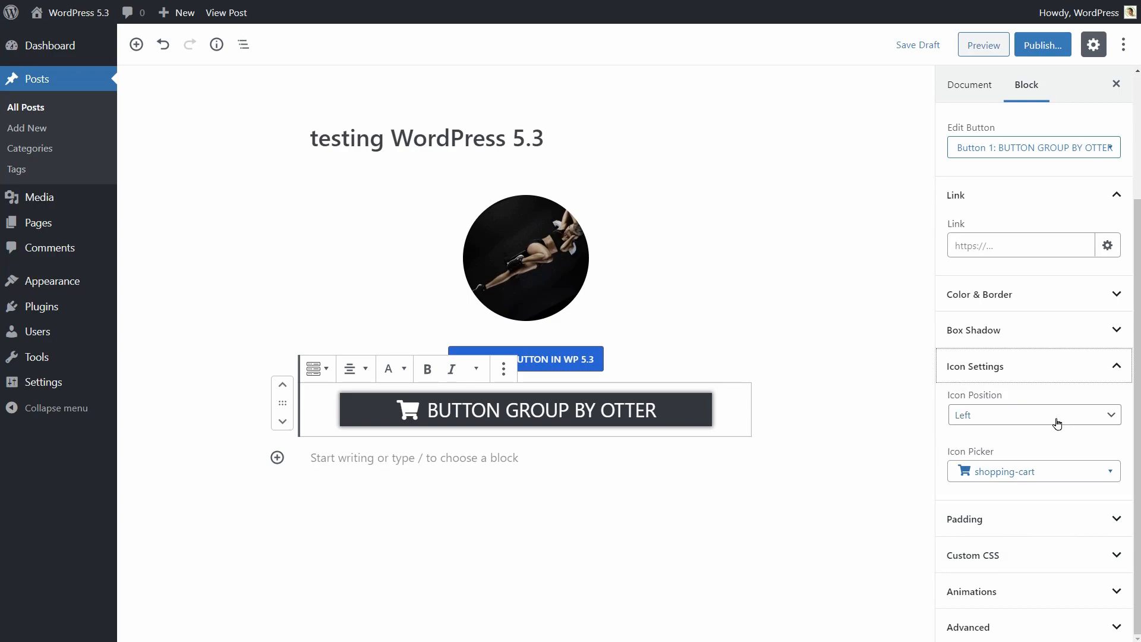
left_click(1033, 415)
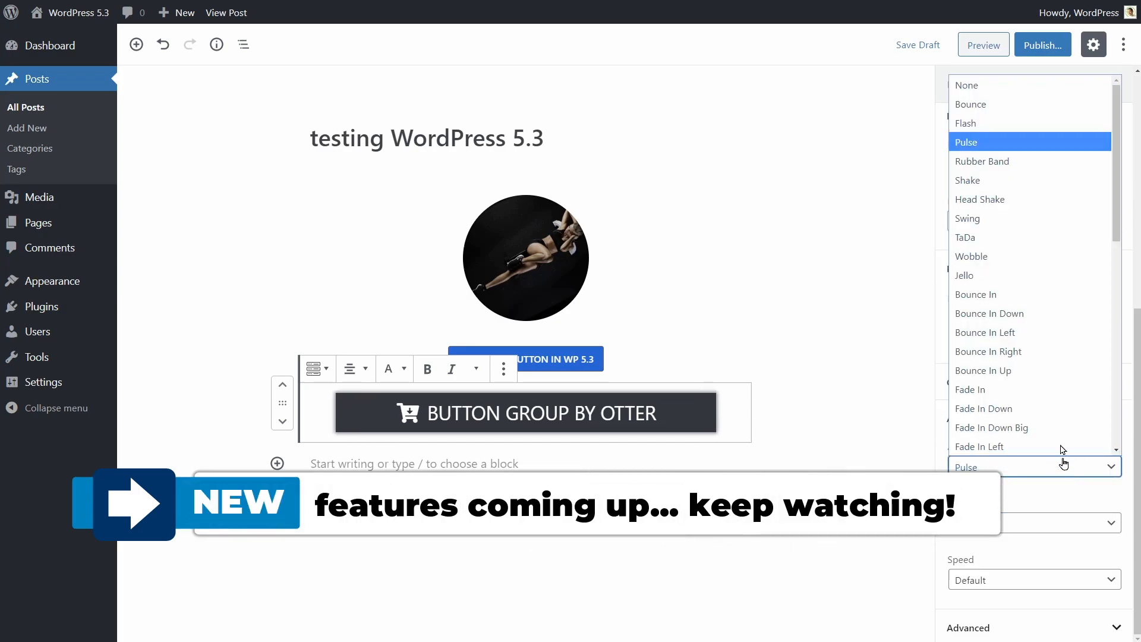
left_click(972, 256)
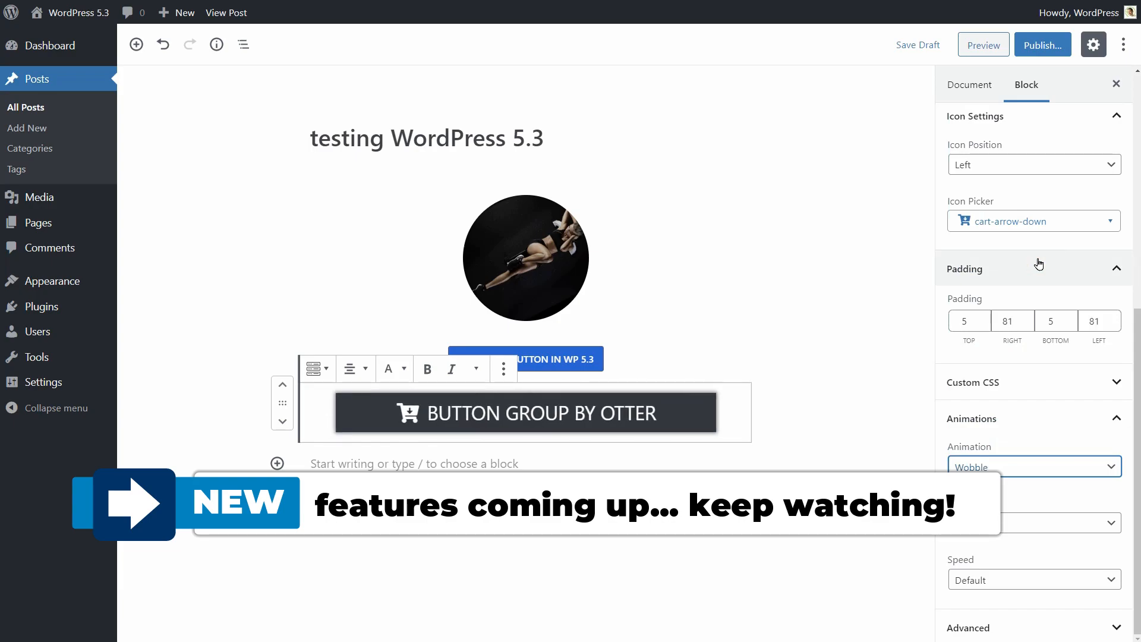
- Give the circular image the TaDa animation
left_click(525, 257)
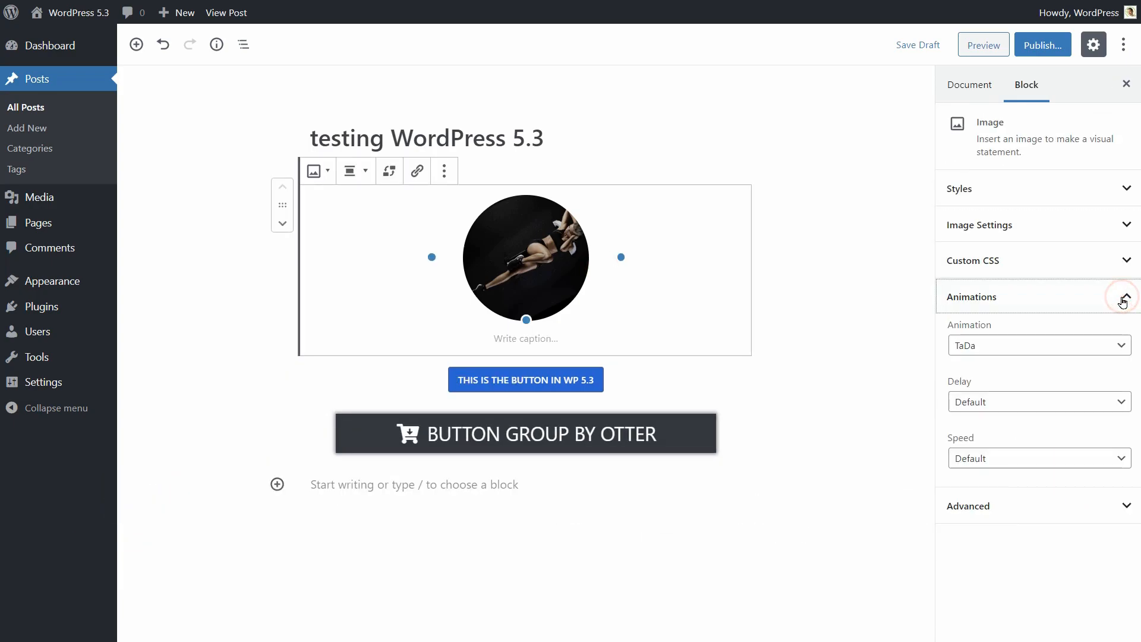
left_click(1037, 344)
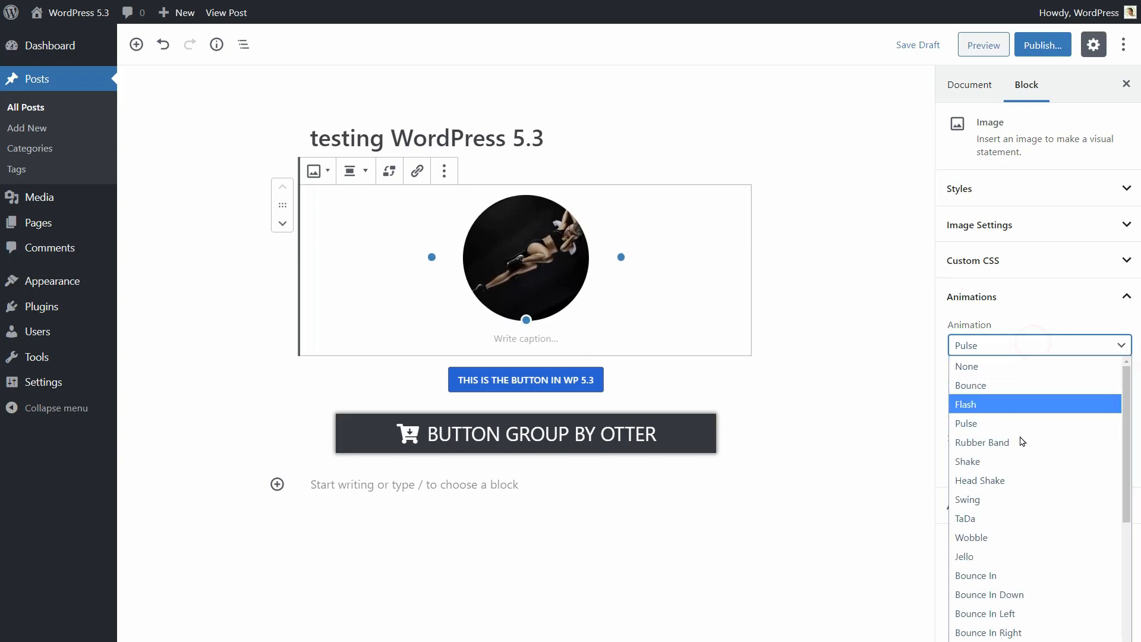
left_click(964, 518)
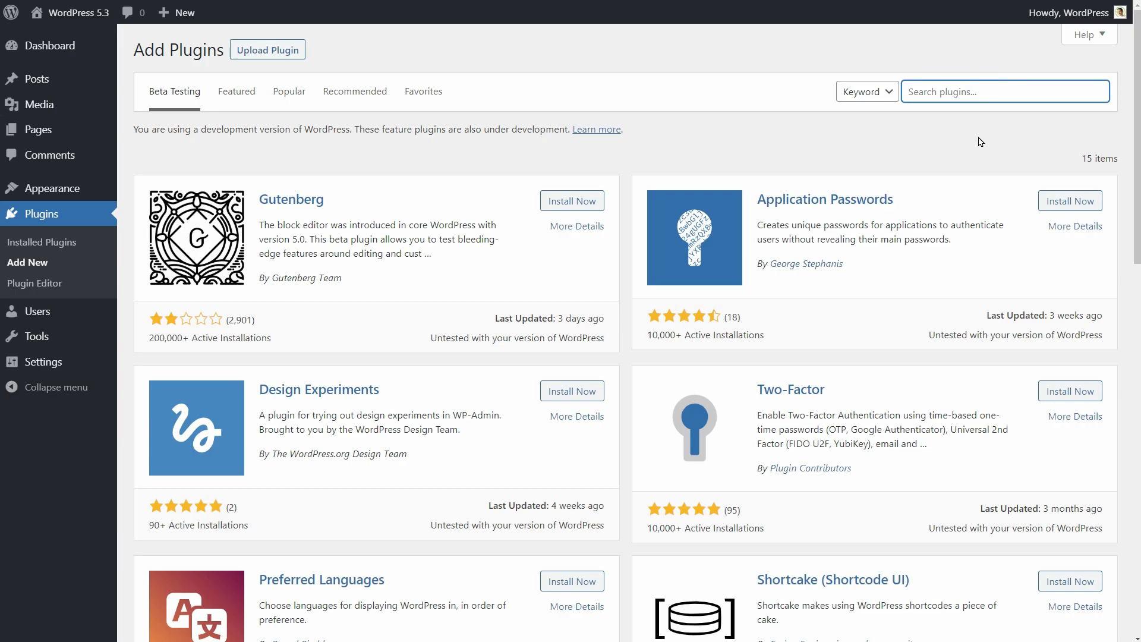
type("otter")
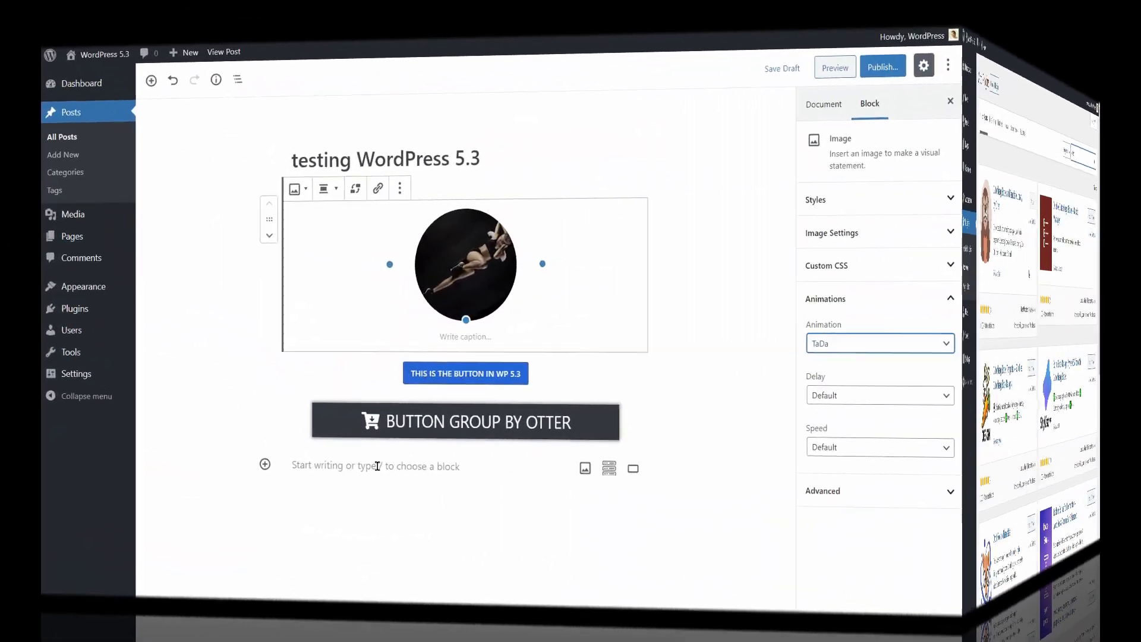
- Insert a two-column Columns block and set the first column to 41% width
left_click(280, 464)
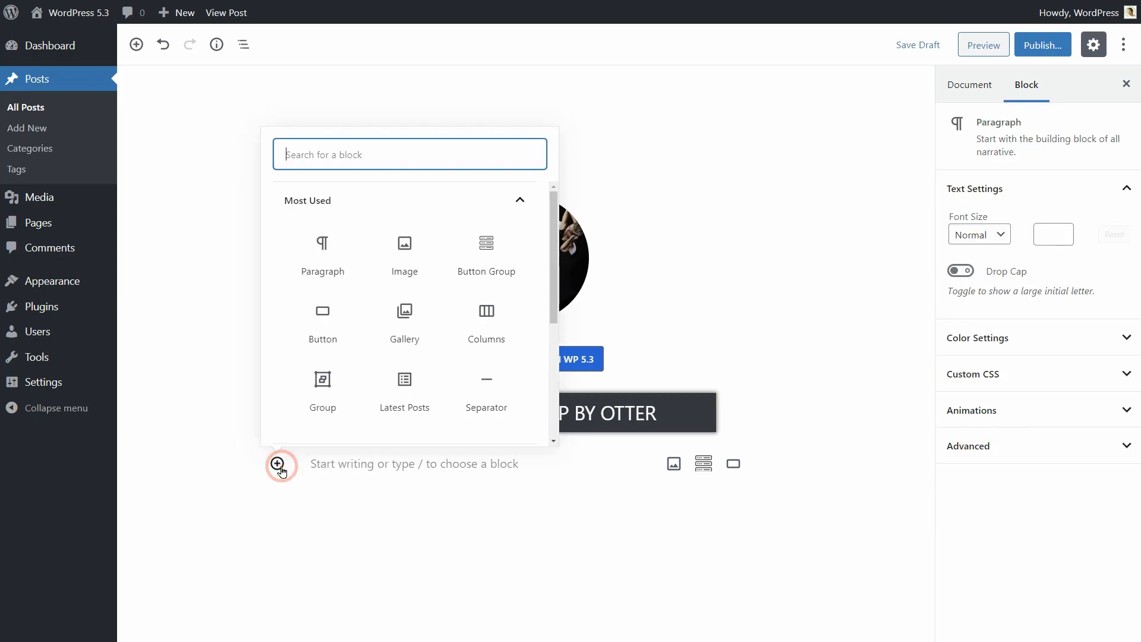
type("colu")
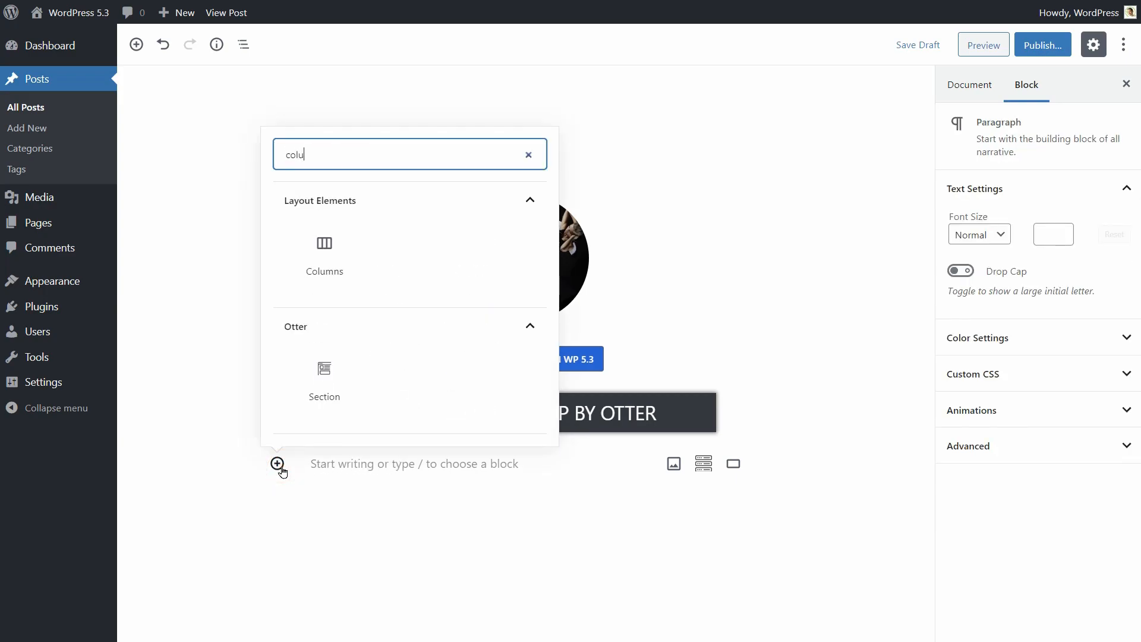
left_click(323, 243)
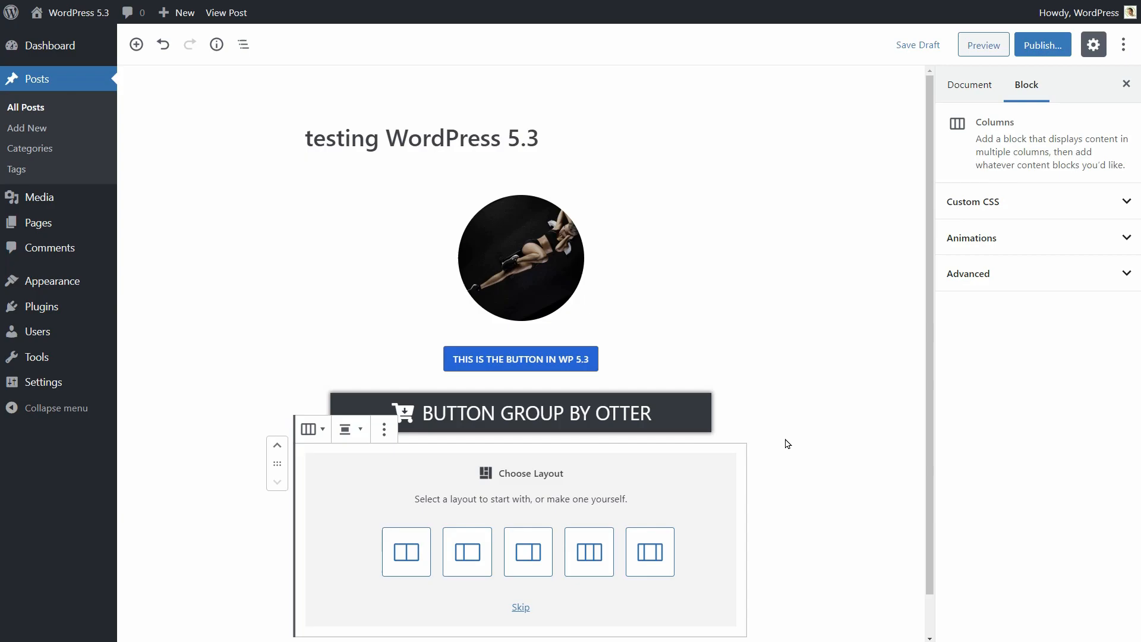
scroll("down", 3)
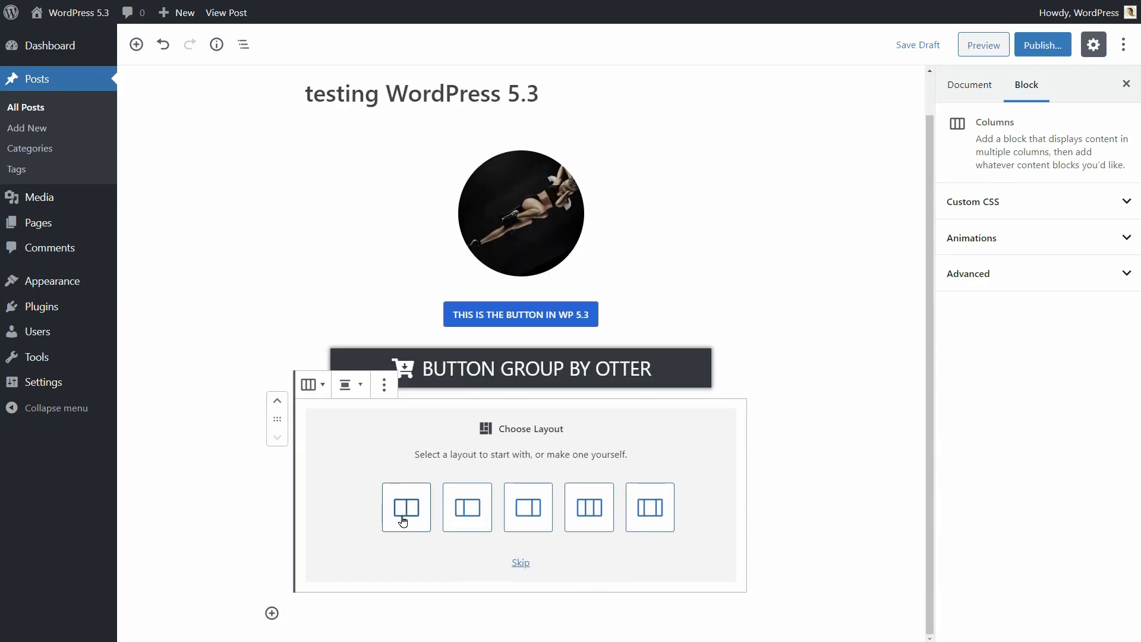
mouse_move(587, 506)
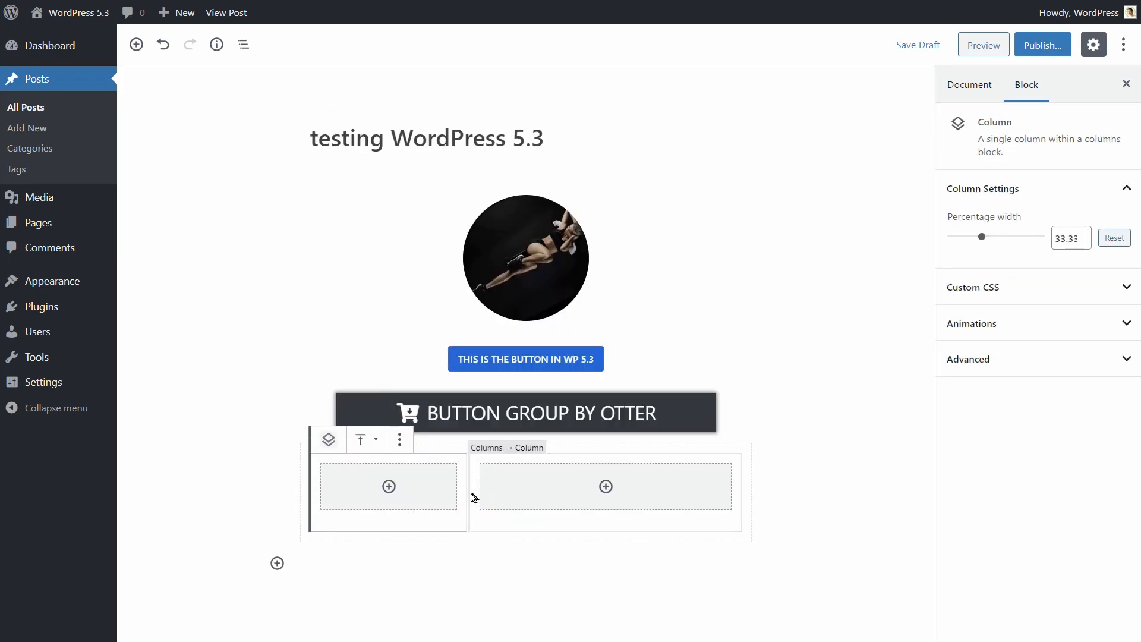
left_click_drag(980, 236, 997, 236)
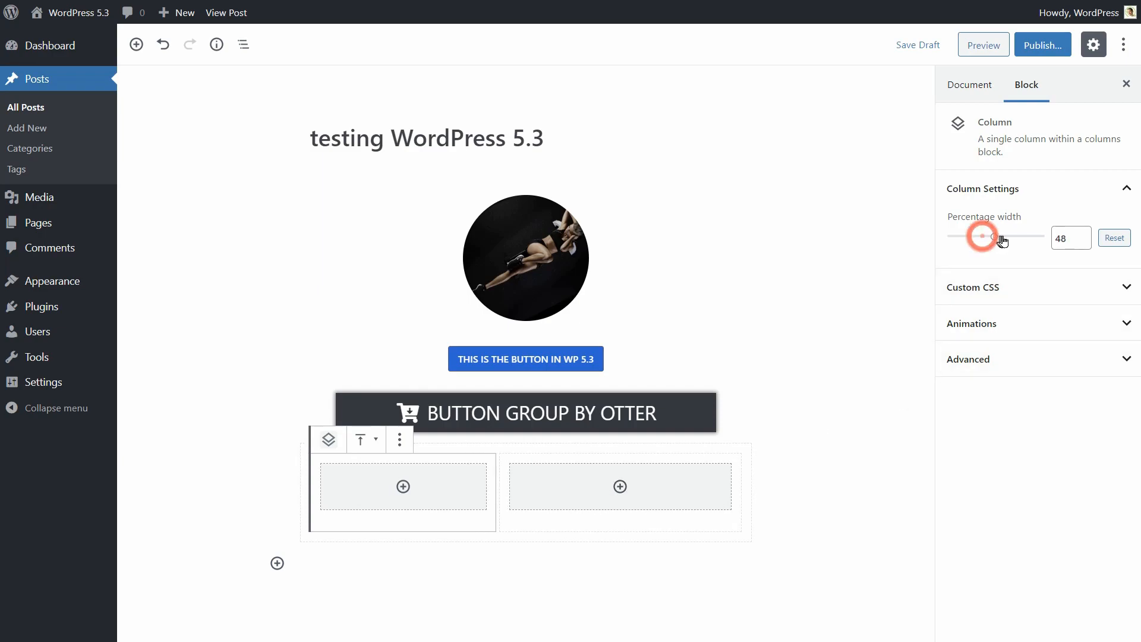
left_click_drag(984, 236, 979, 236)
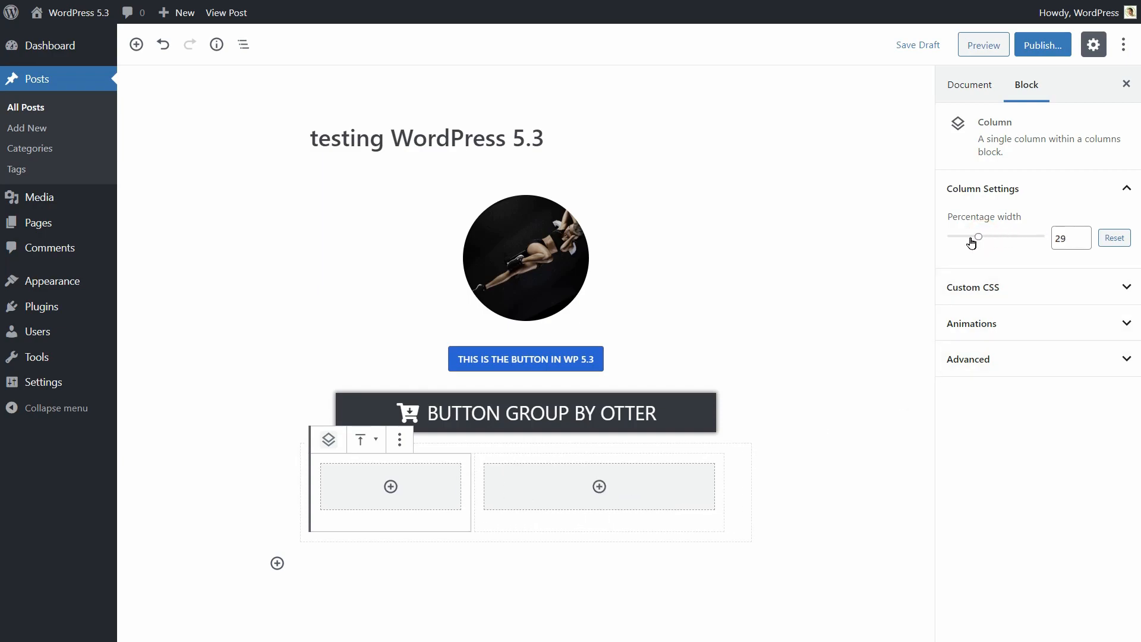
left_click_drag(979, 236, 988, 236)
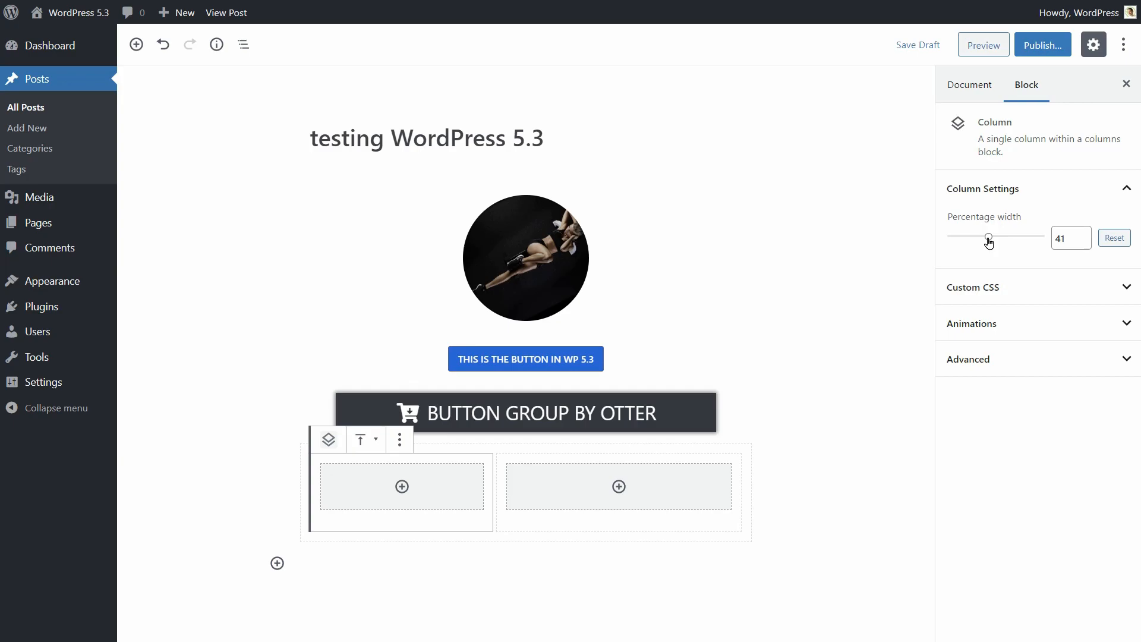
left_click(276, 563)
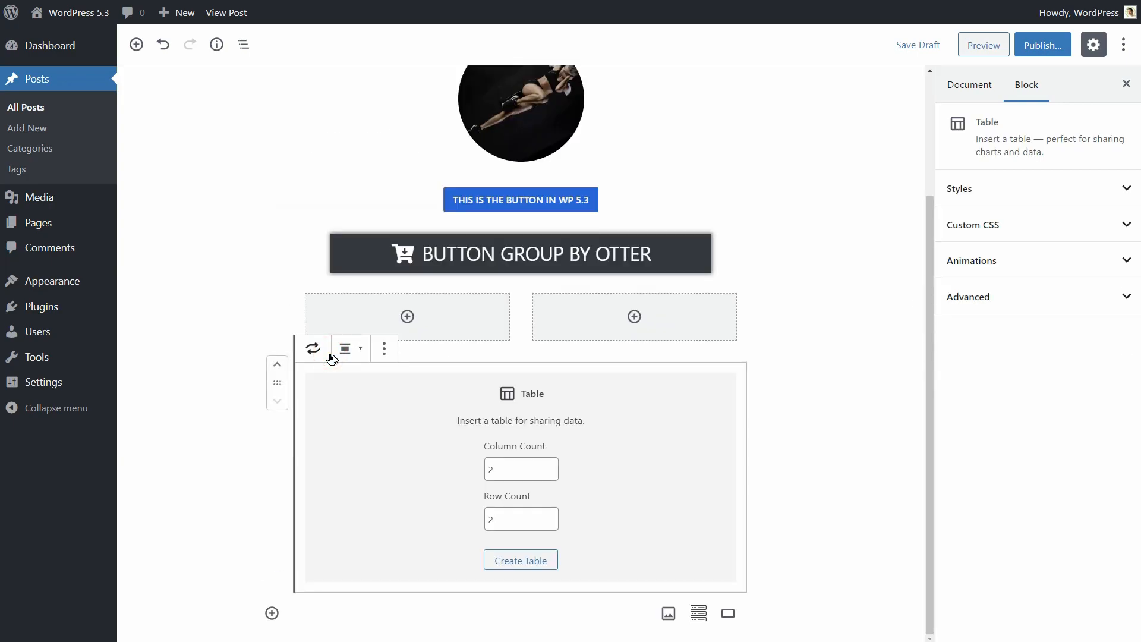
- Create a table with centred column text, header and footer sections, and light blue background
left_click(519, 560)
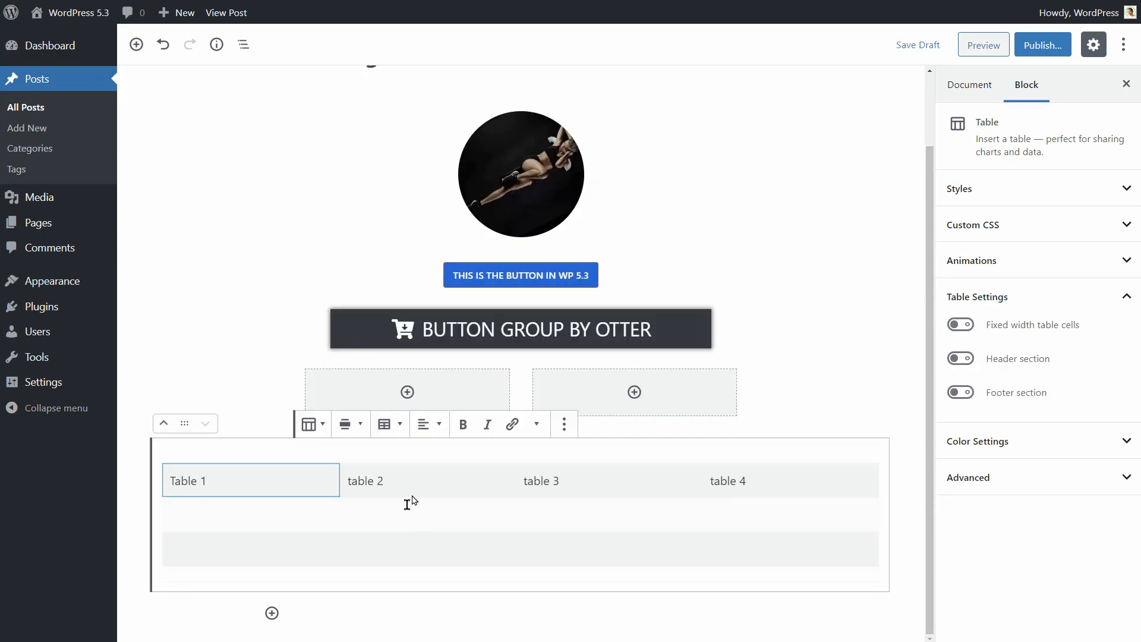
left_click(429, 423)
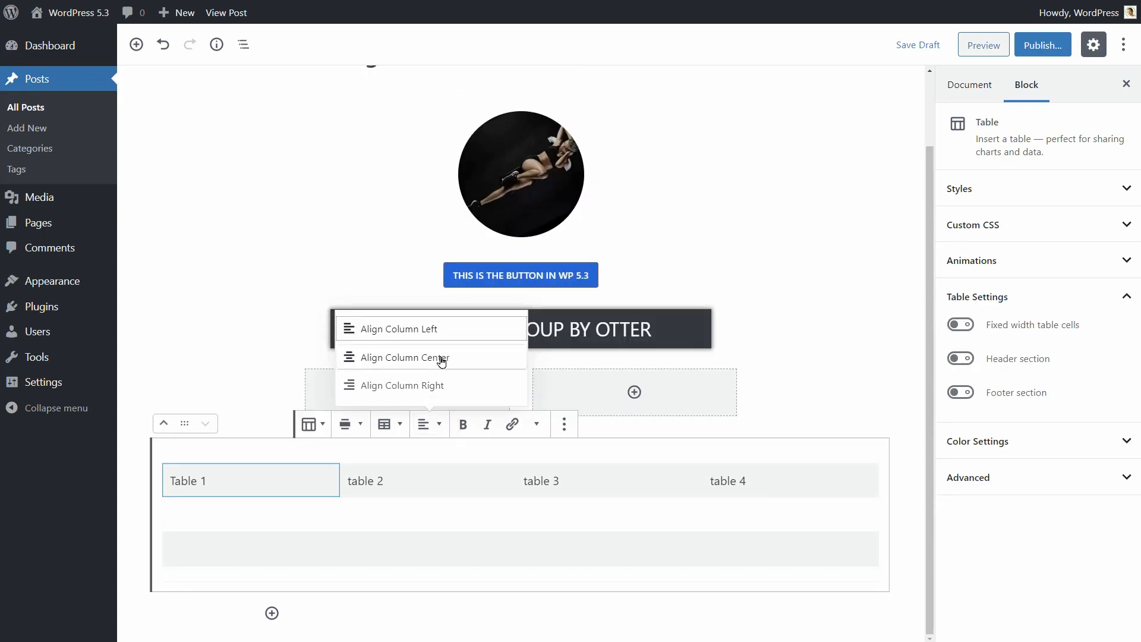
left_click(959, 357)
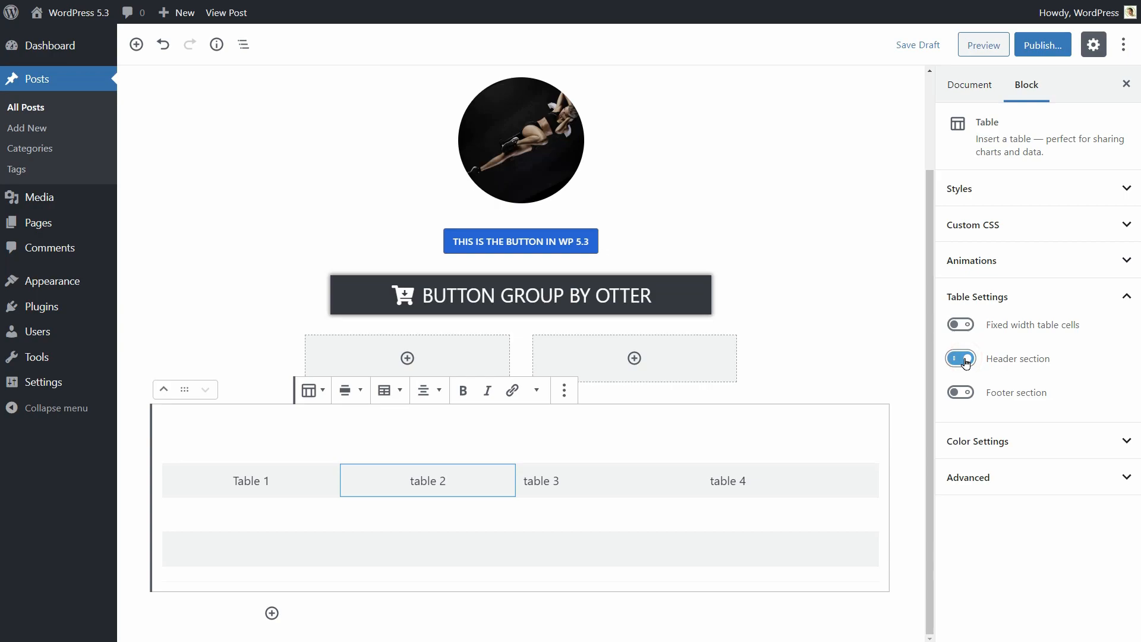
left_click(959, 357)
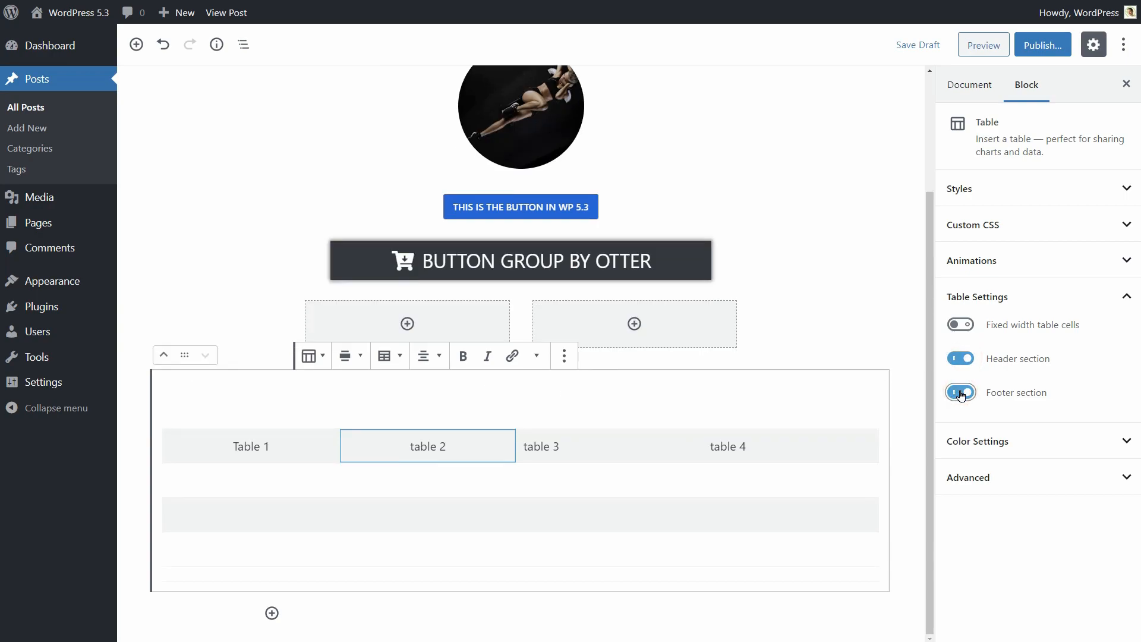
left_click(976, 441)
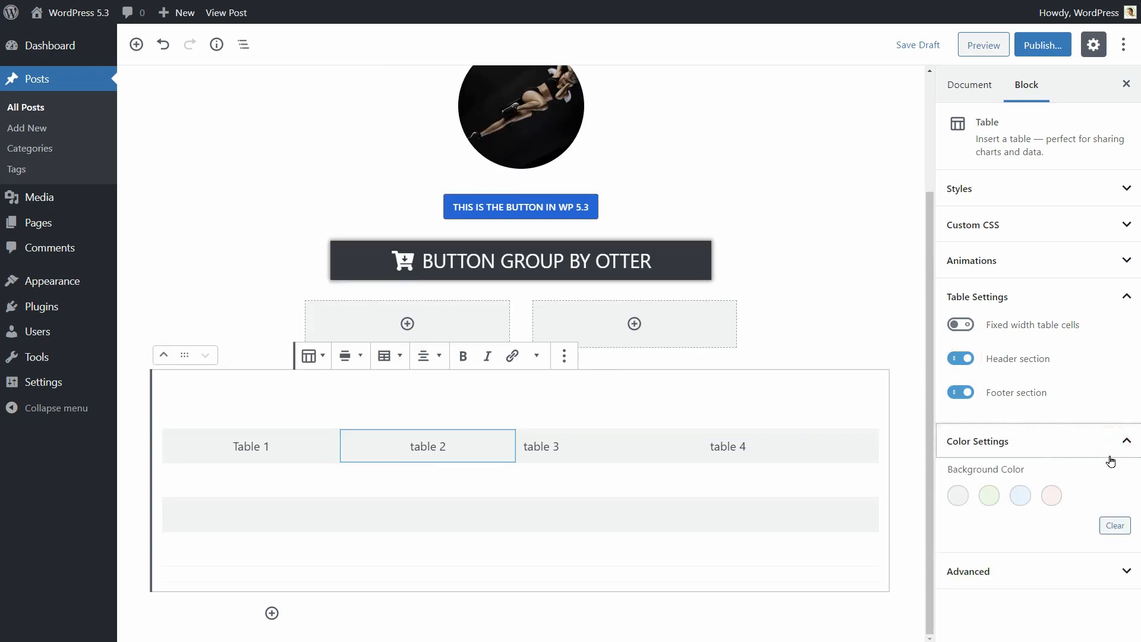
left_click(988, 496)
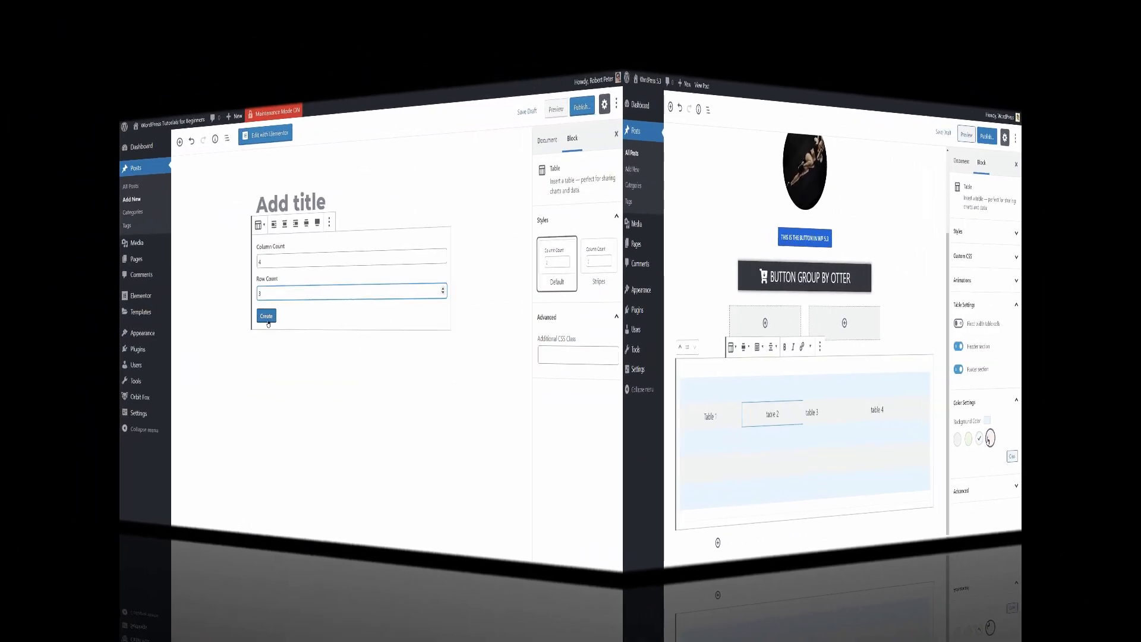
- Create the table and choose the light green background swatch
left_click(266, 315)
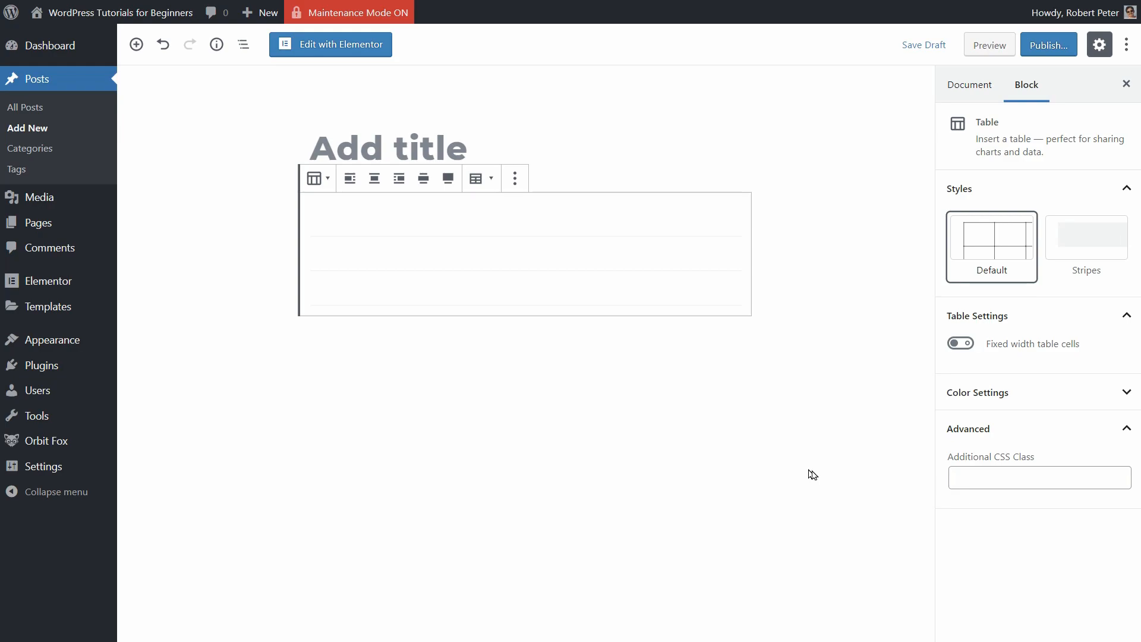
left_click(977, 392)
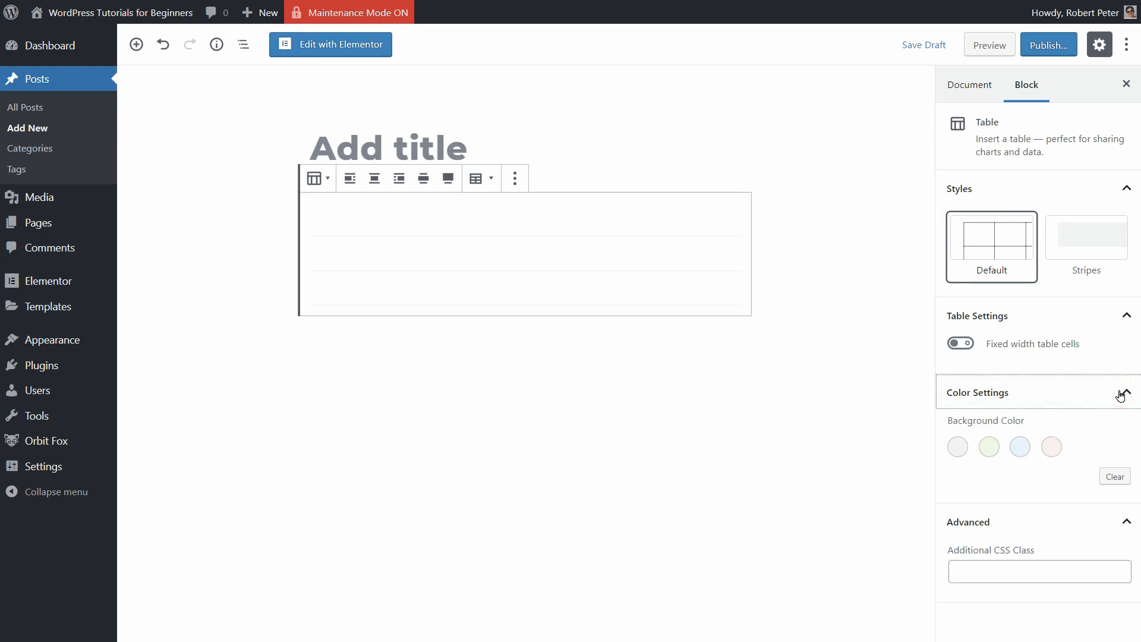
left_click(988, 446)
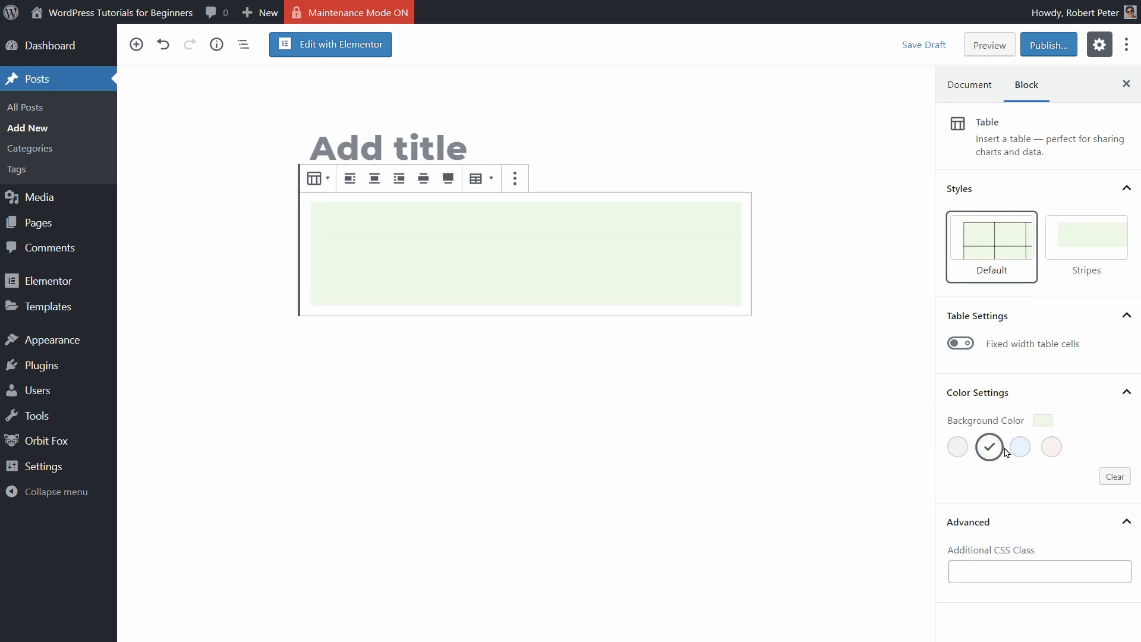
left_click(1051, 447)
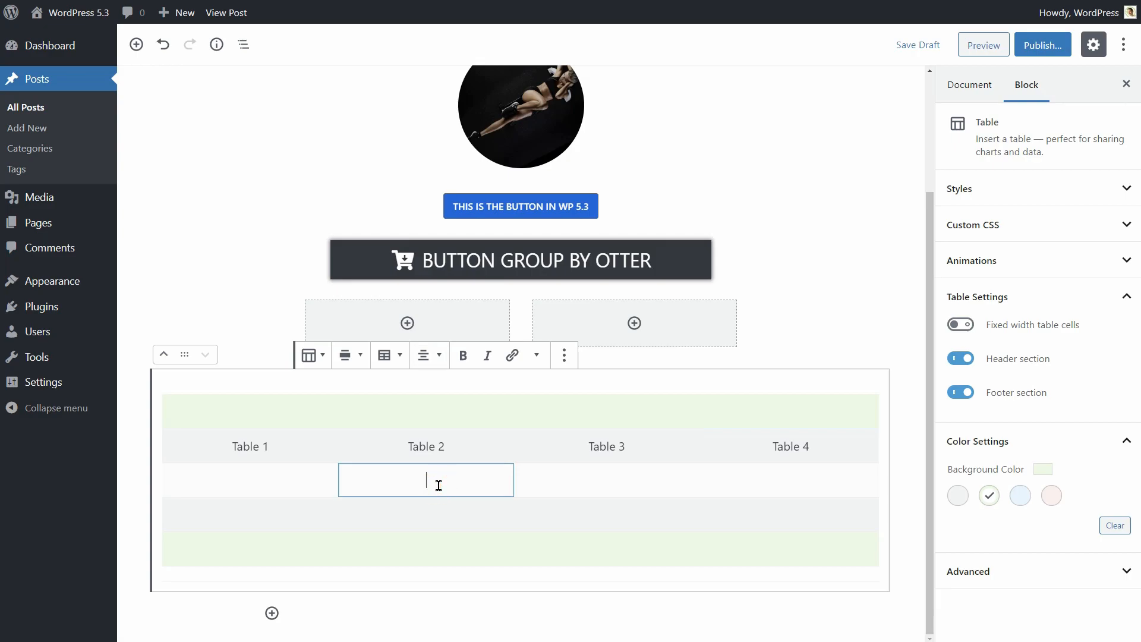
- Insert the WordPress logo as a 30-wide inline image in the cell below Table 2
left_click(536, 355)
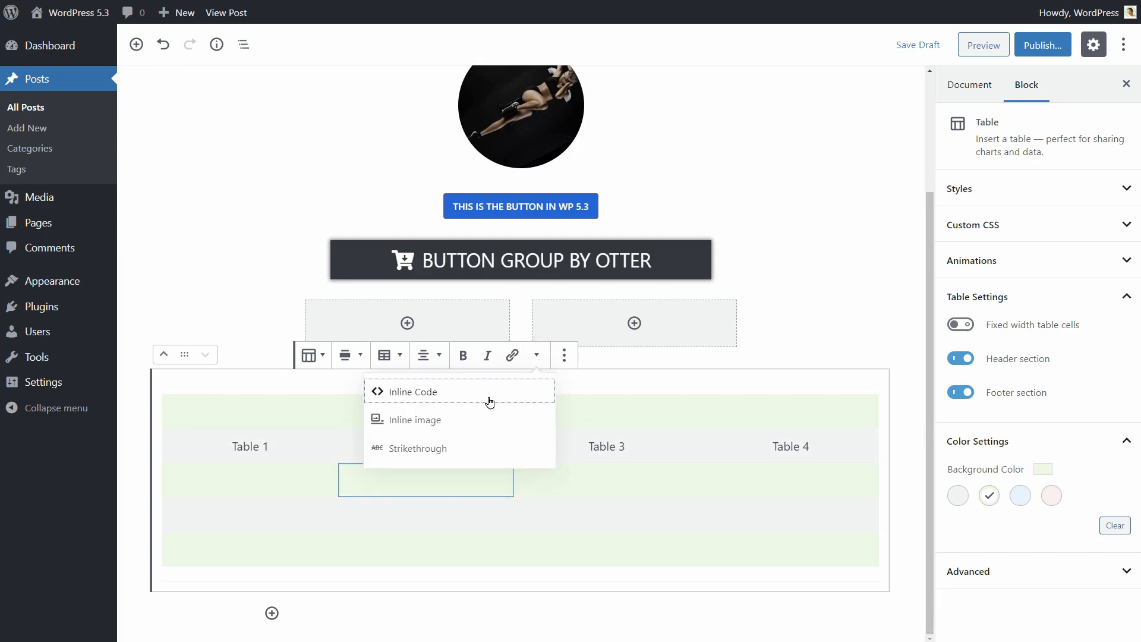
left_click(416, 420)
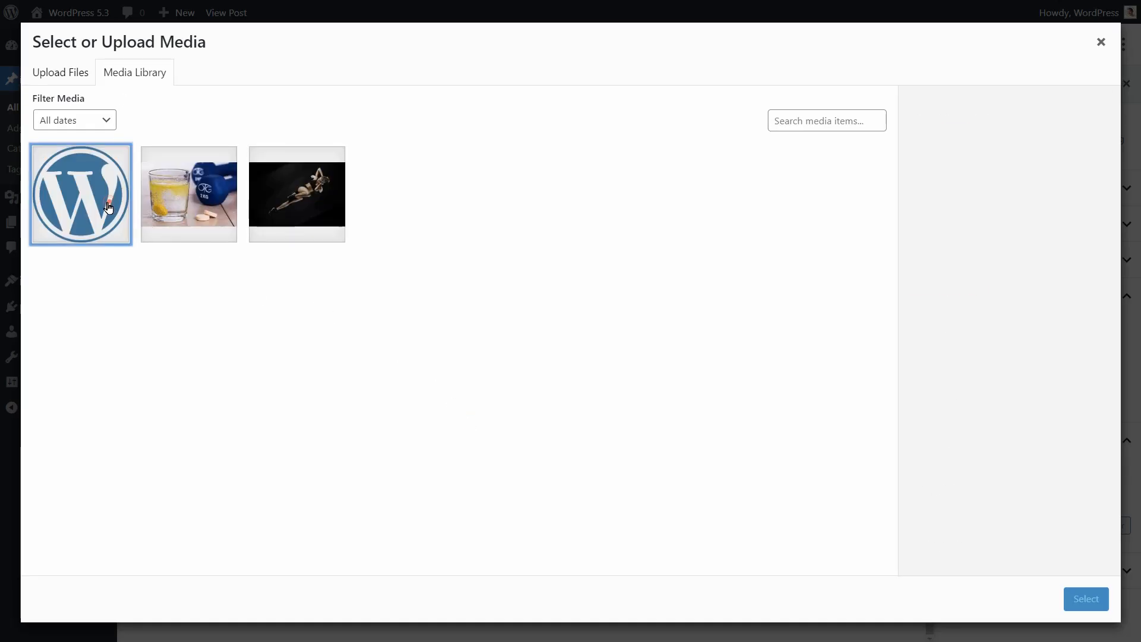
left_click(1085, 598)
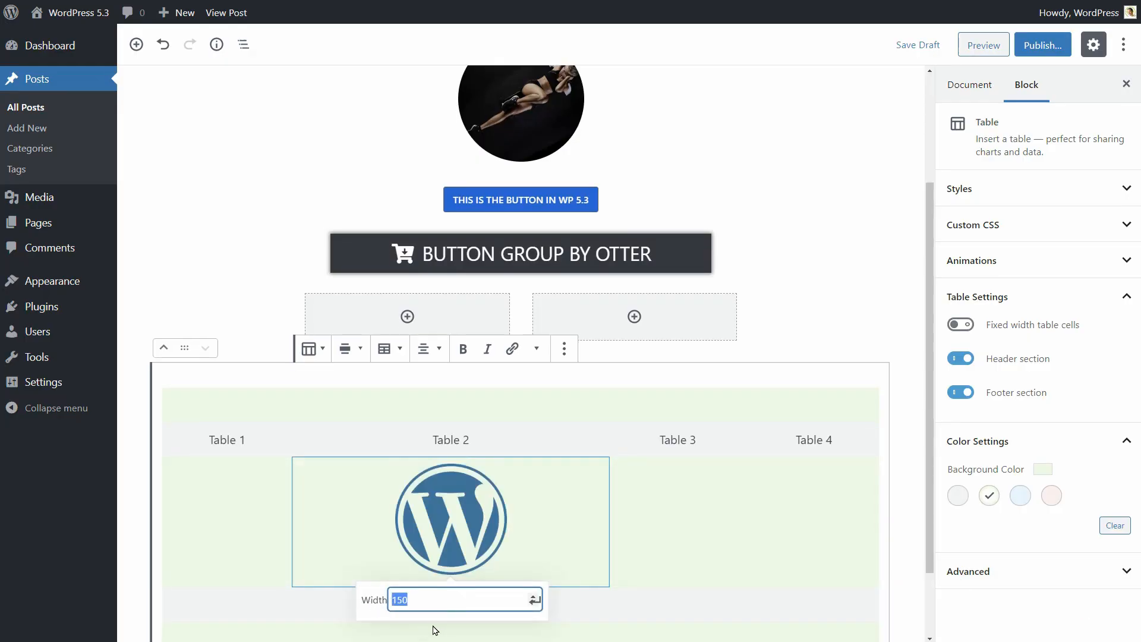
type("30")
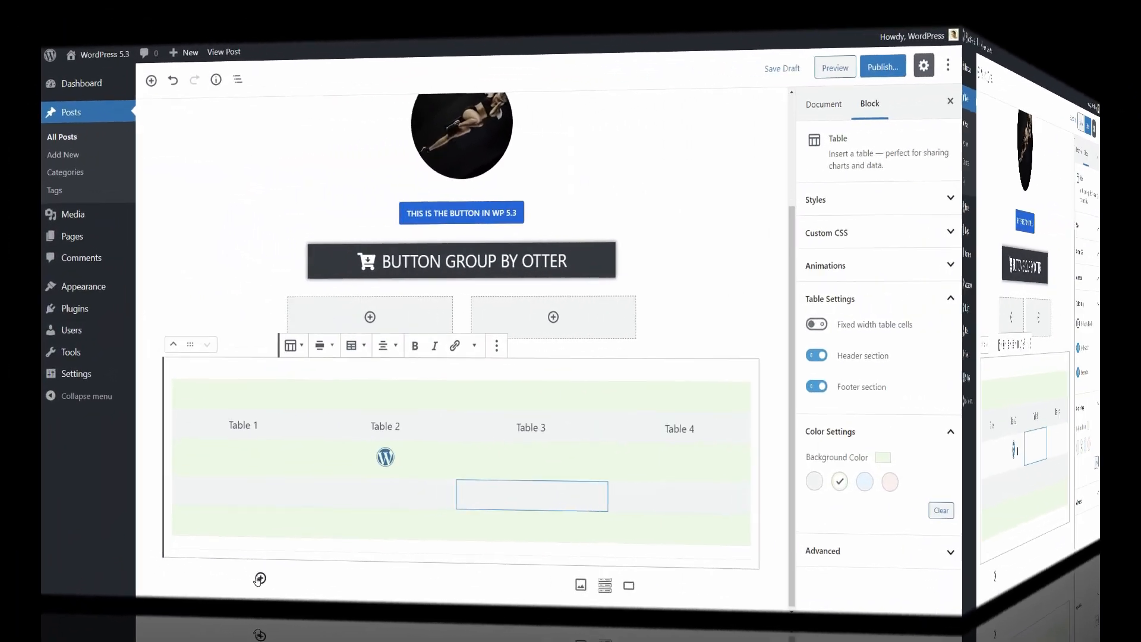
- Insert a Gallery block below the table from the three Media Library images
left_click(337, 407)
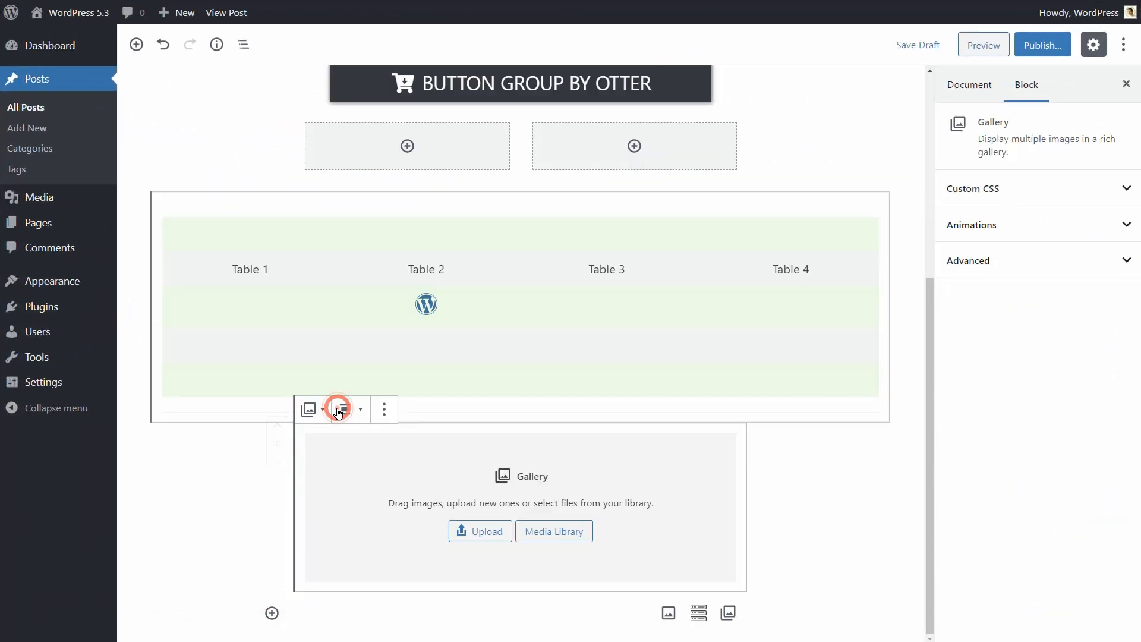
left_click(554, 530)
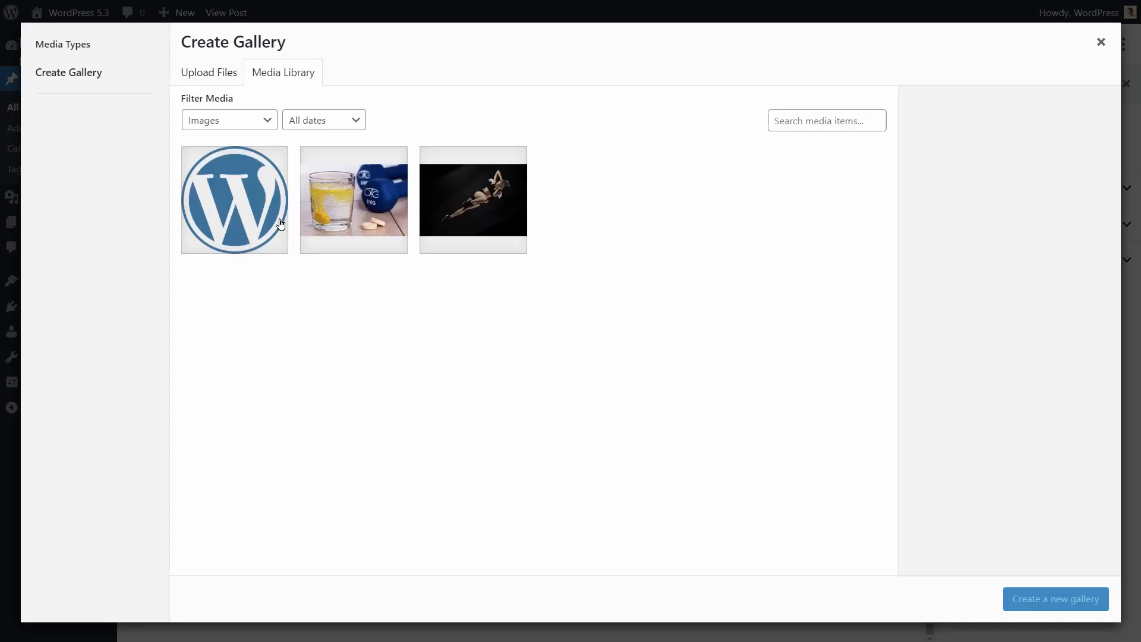
left_click(472, 199)
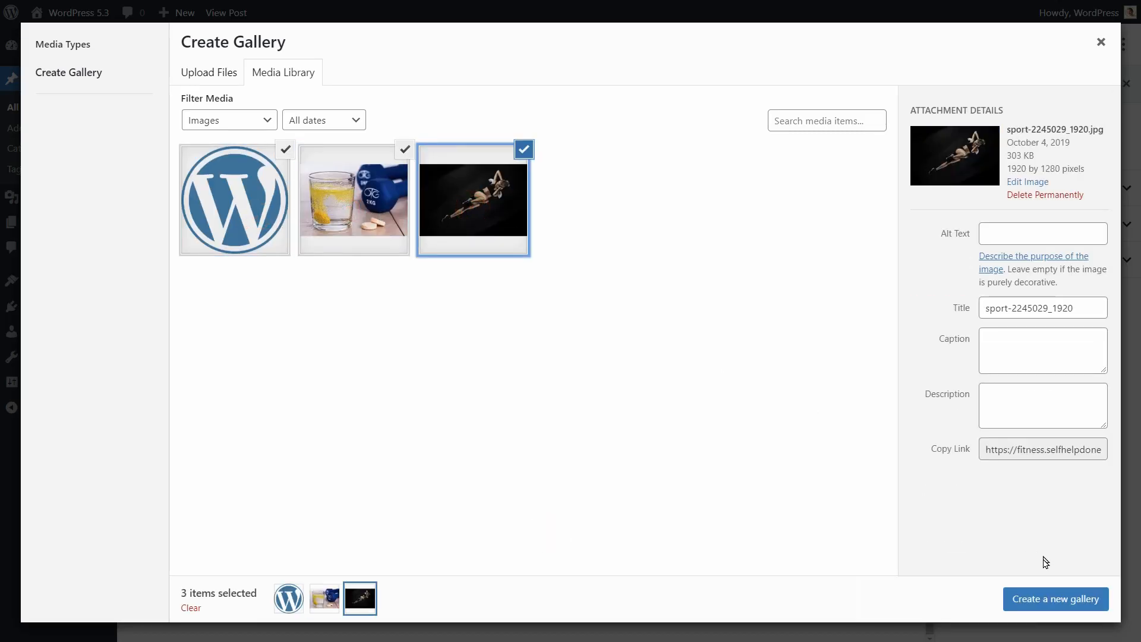
left_click(1054, 599)
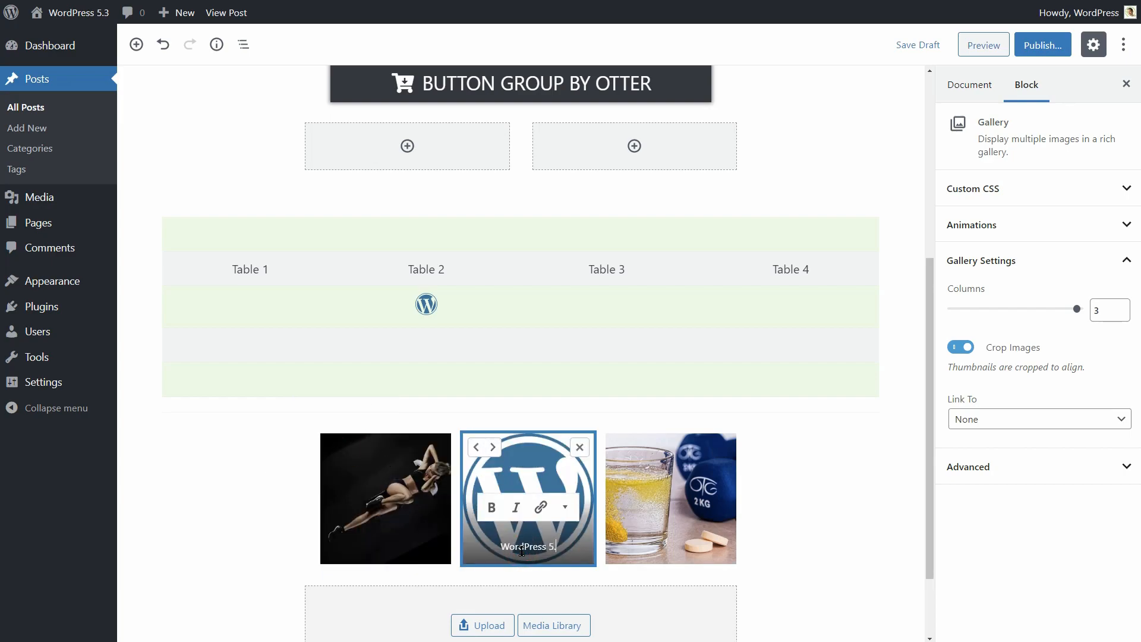
- Add an inline WordPress logo at width 30 to the sporty photo's caption
left_click(385, 498)
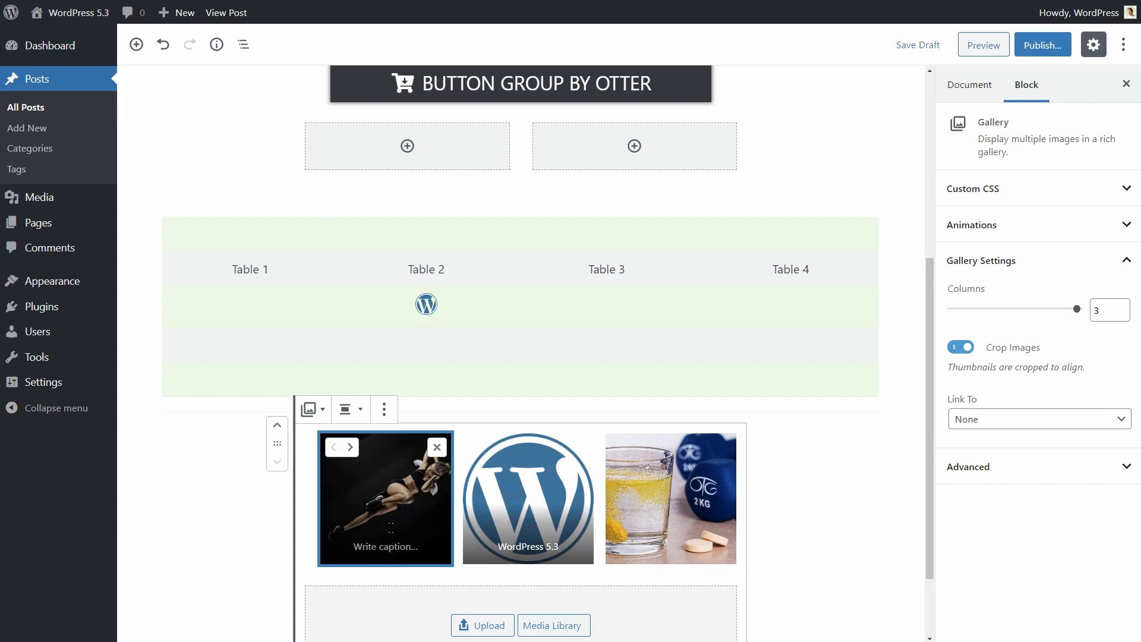
left_click(423, 508)
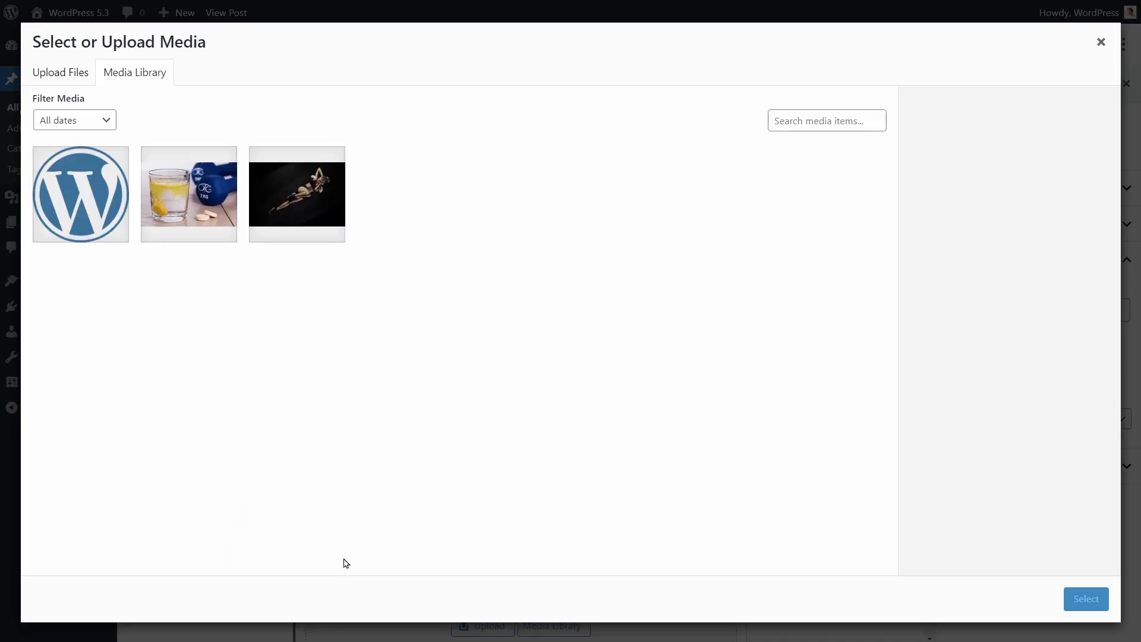
left_click(1085, 599)
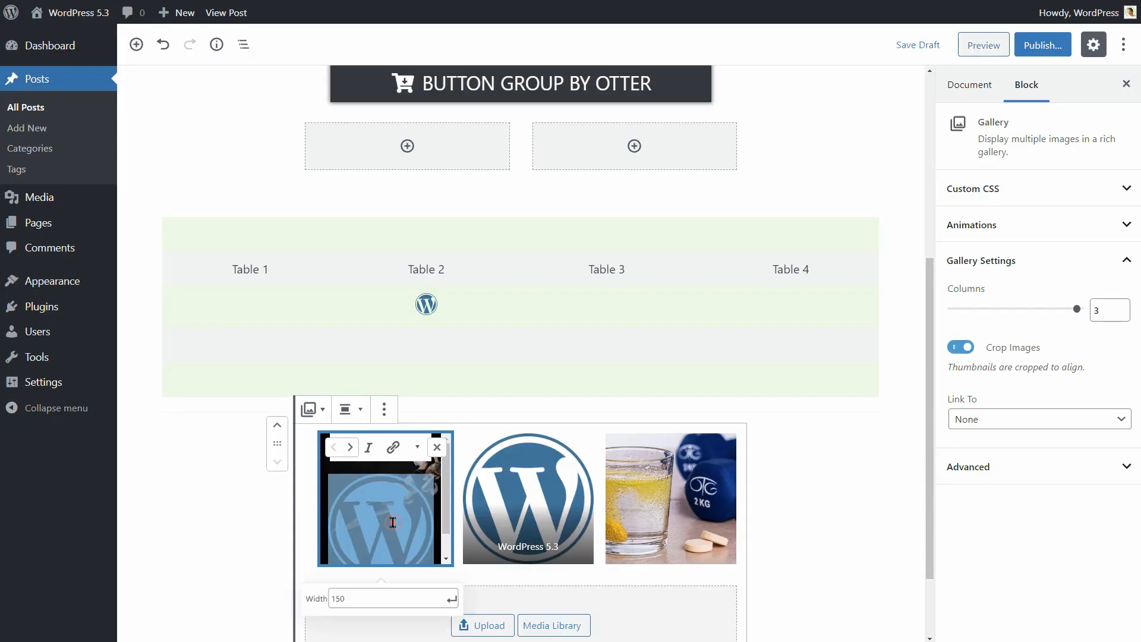
left_click(393, 598)
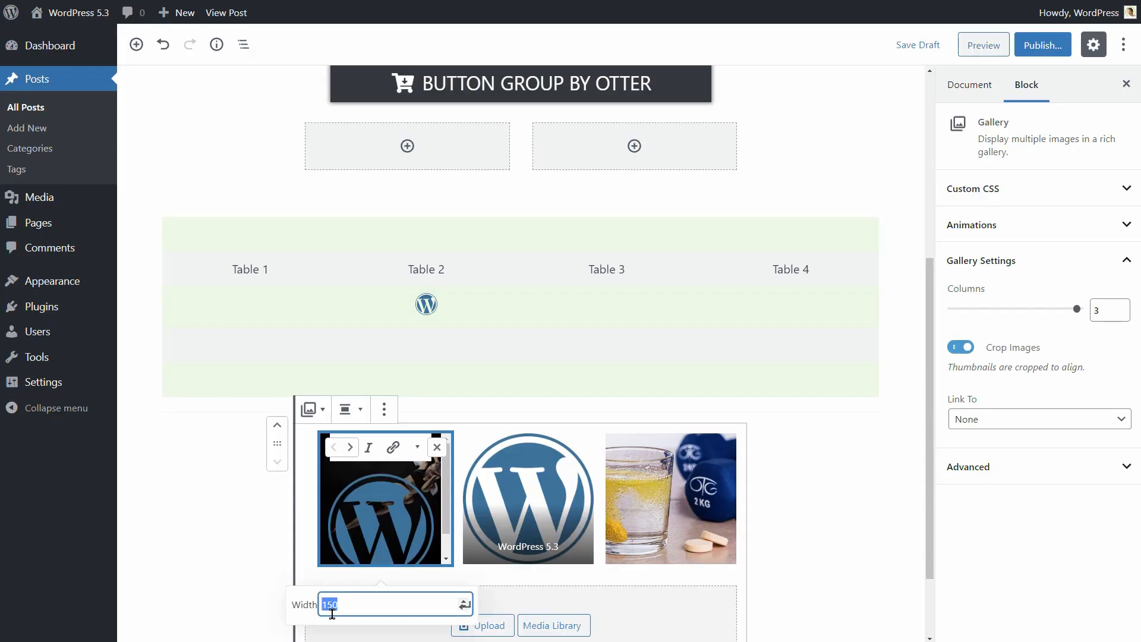
type("30")
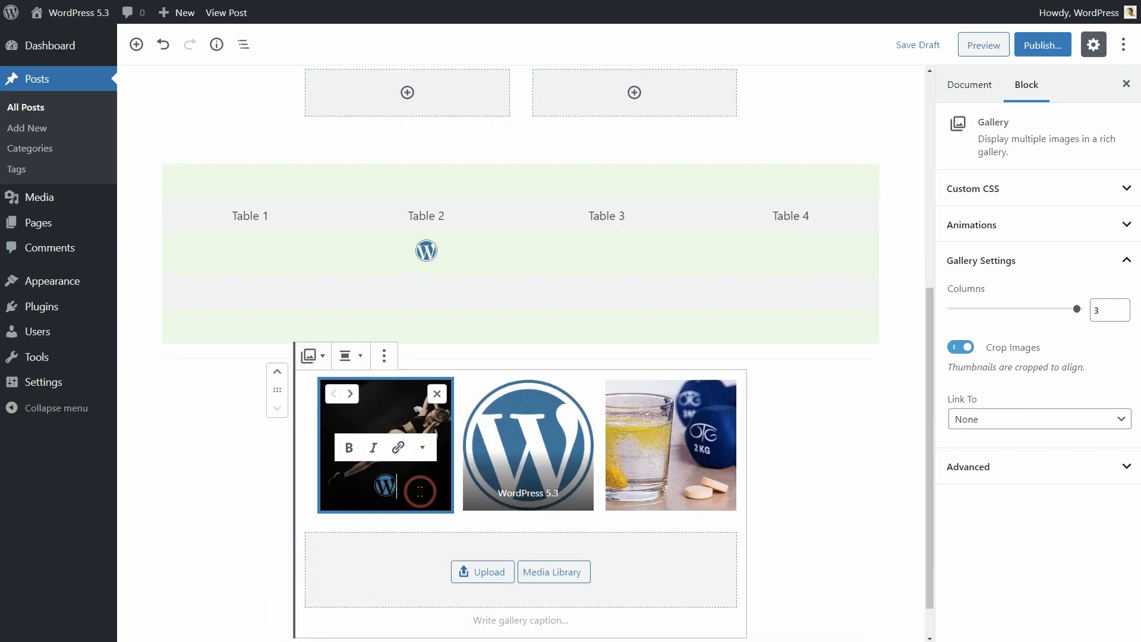
left_click(271, 615)
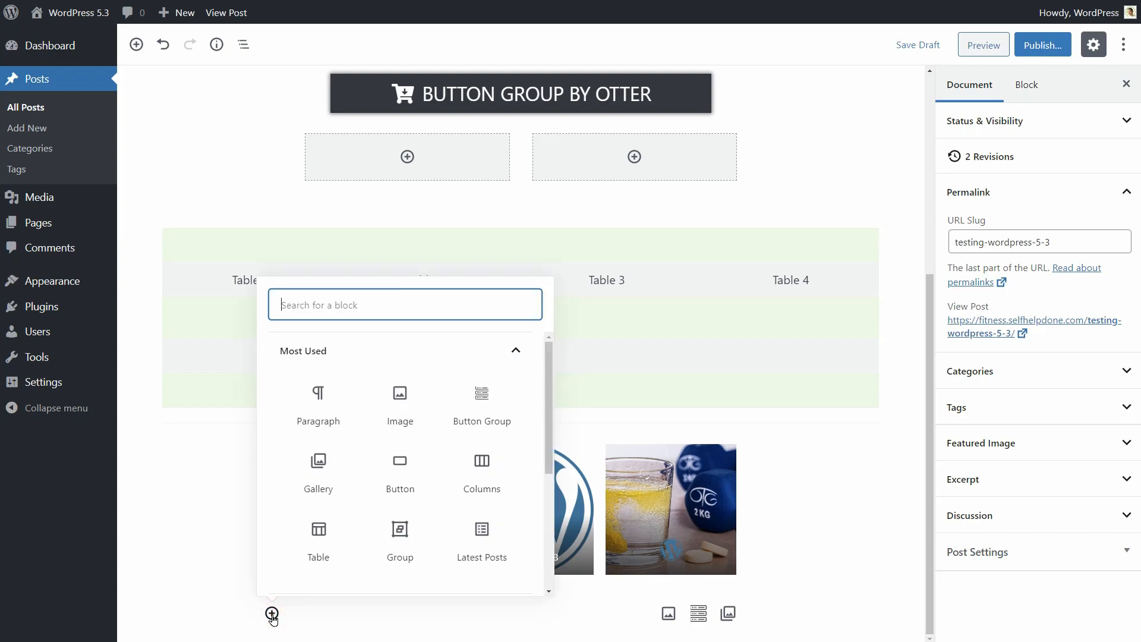
- Add a Separator block between the table and gallery with the Wide Line style
type("sepa")
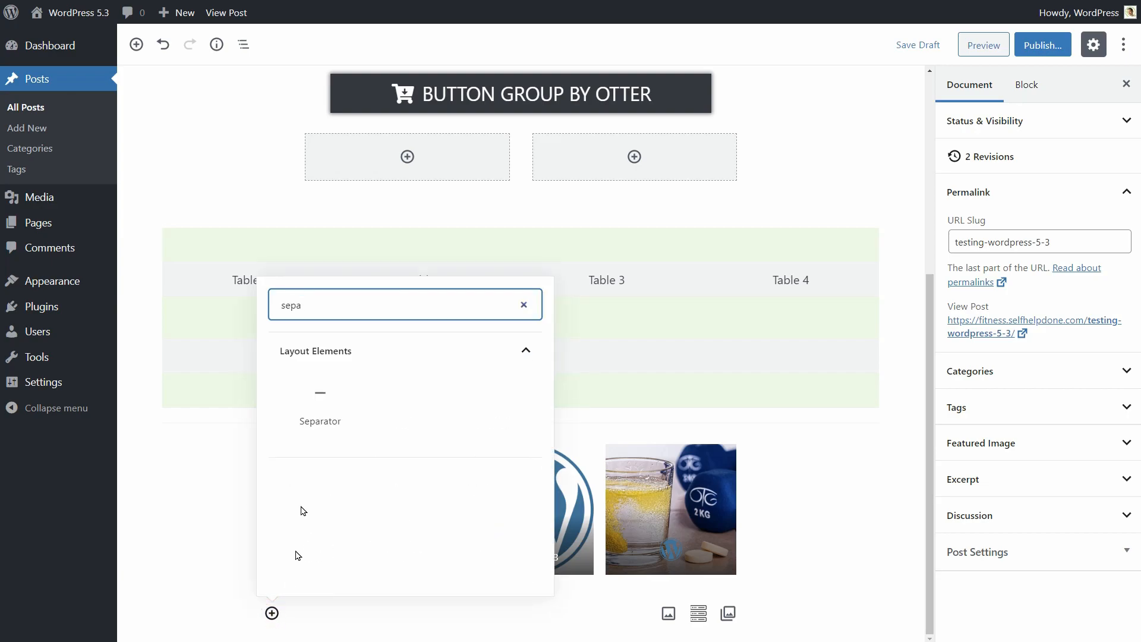
left_click(320, 404)
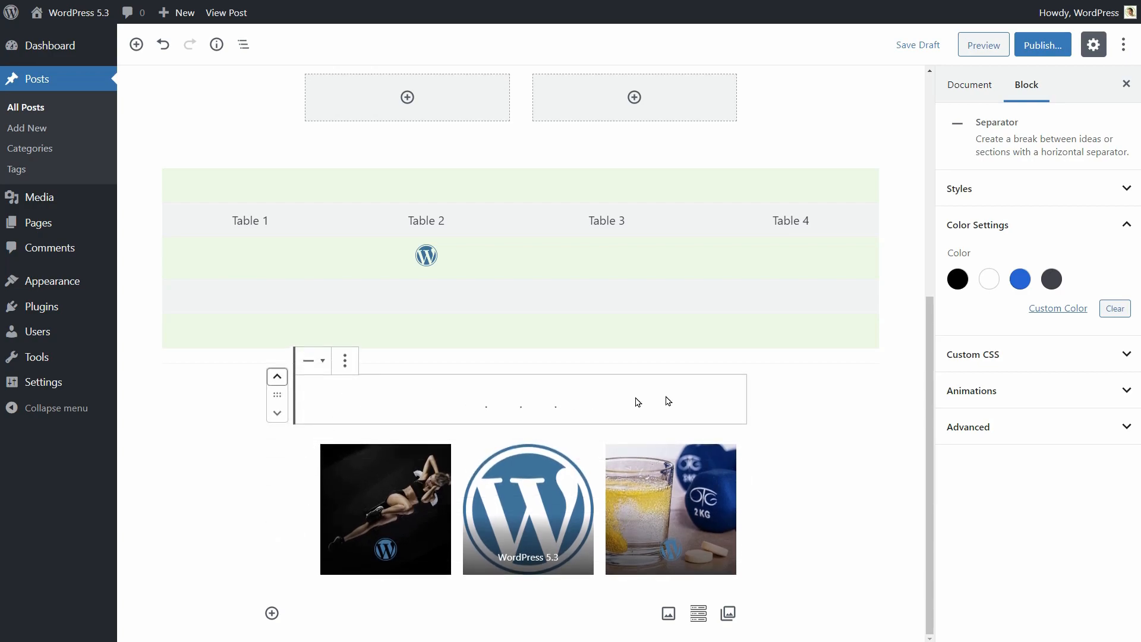
left_click(959, 188)
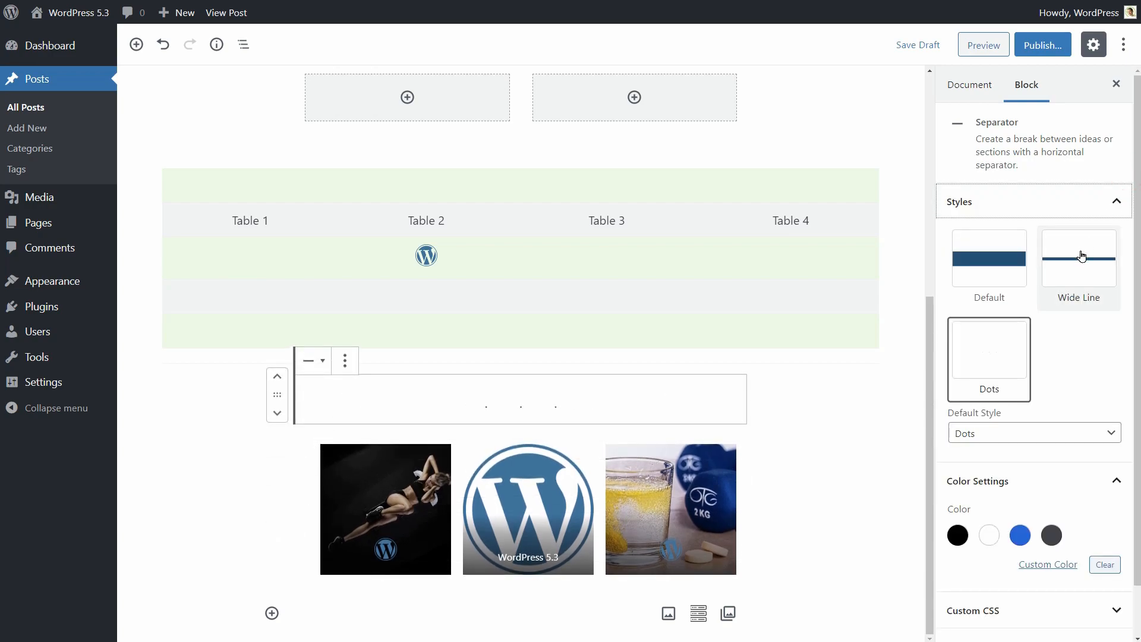
left_click(1077, 257)
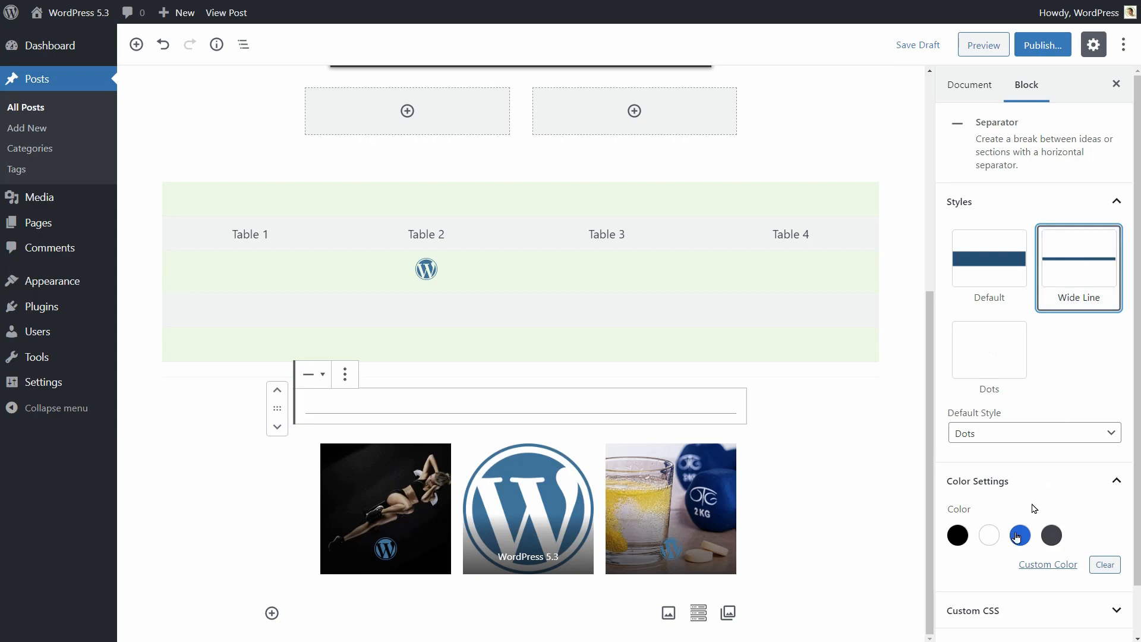
- Color the separator dark green using a custom color
left_click(1018, 536)
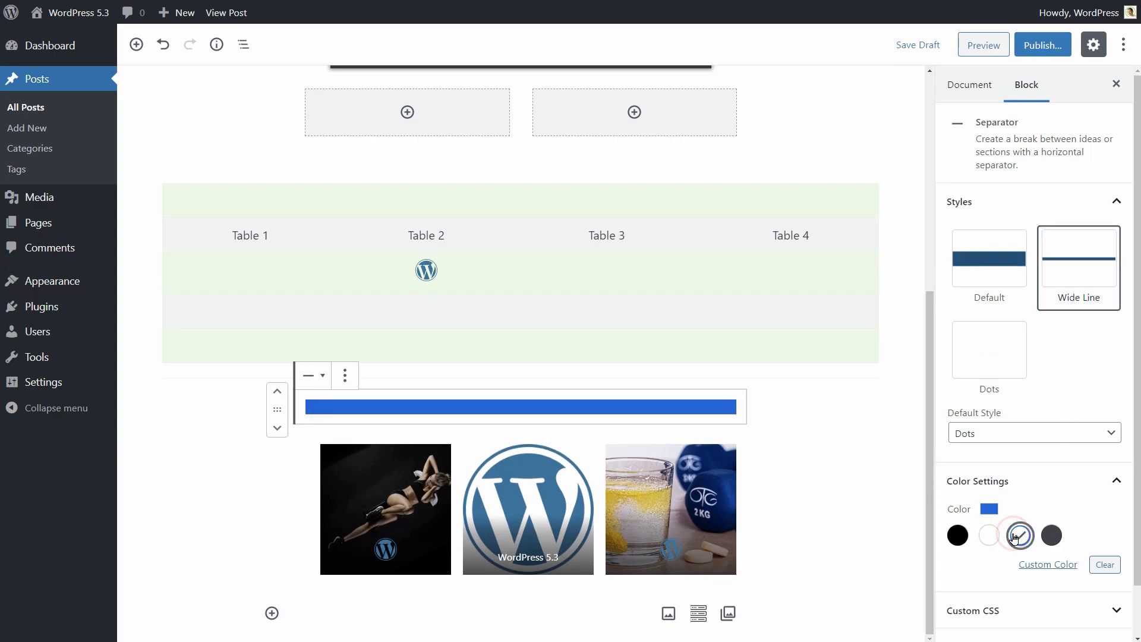
left_click(1019, 535)
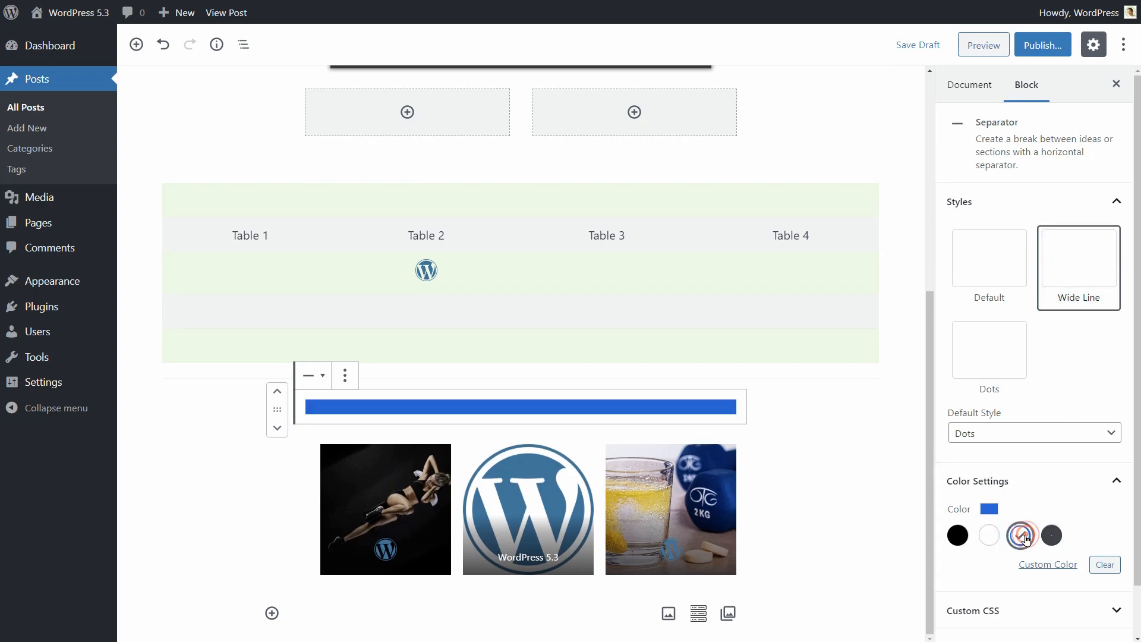
left_click(1023, 536)
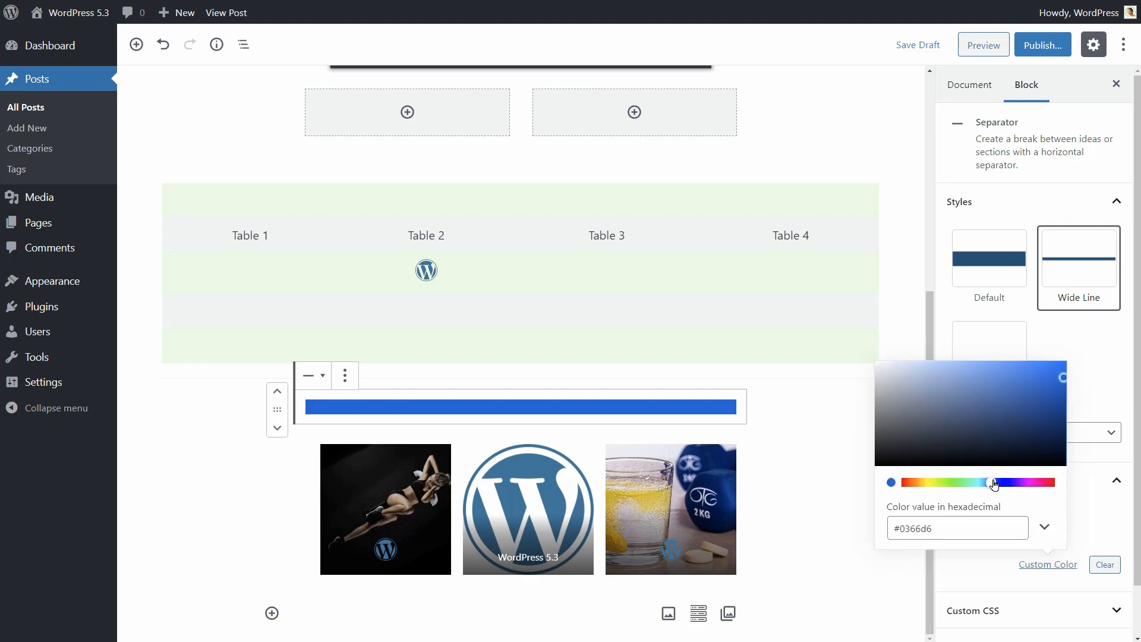
left_click_drag(994, 483, 891, 483)
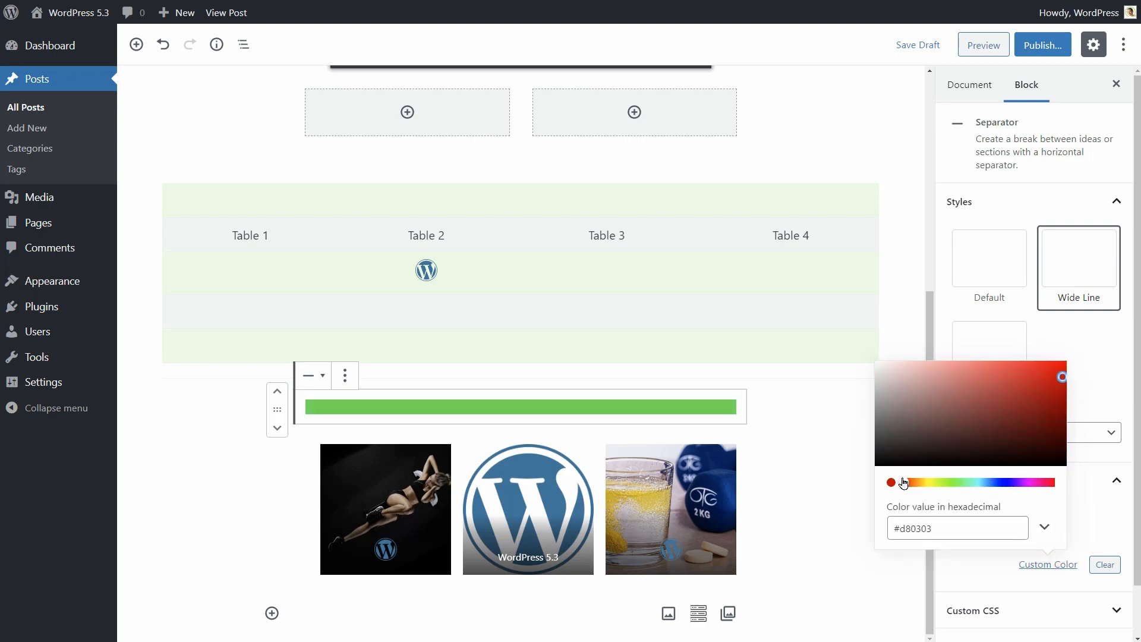
left_click_drag(892, 483, 960, 483)
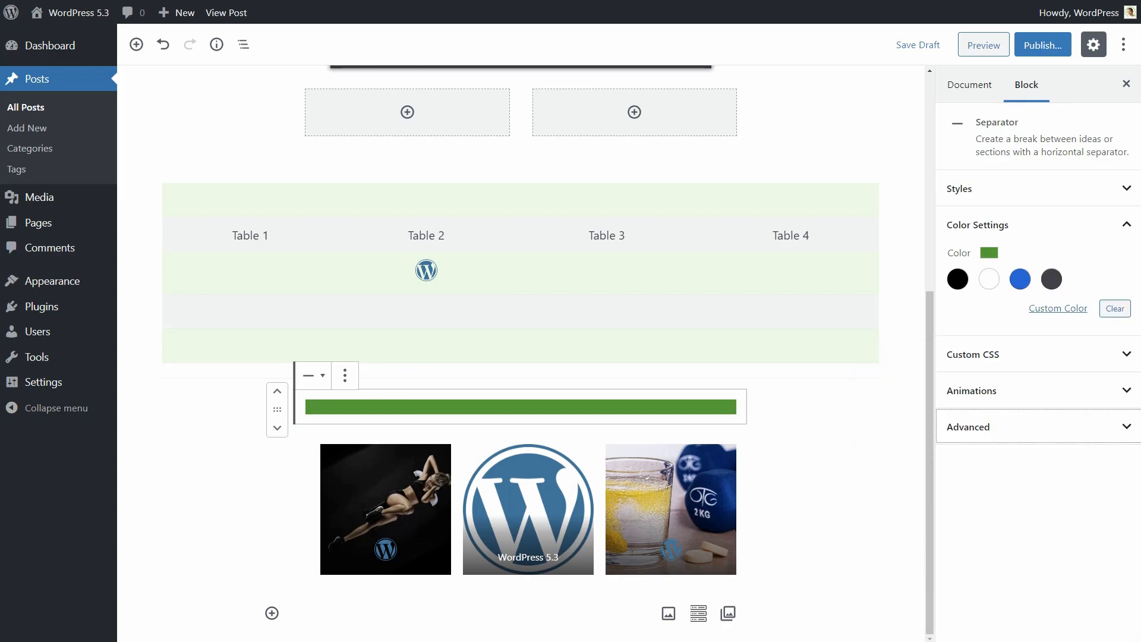
scroll("up", 3)
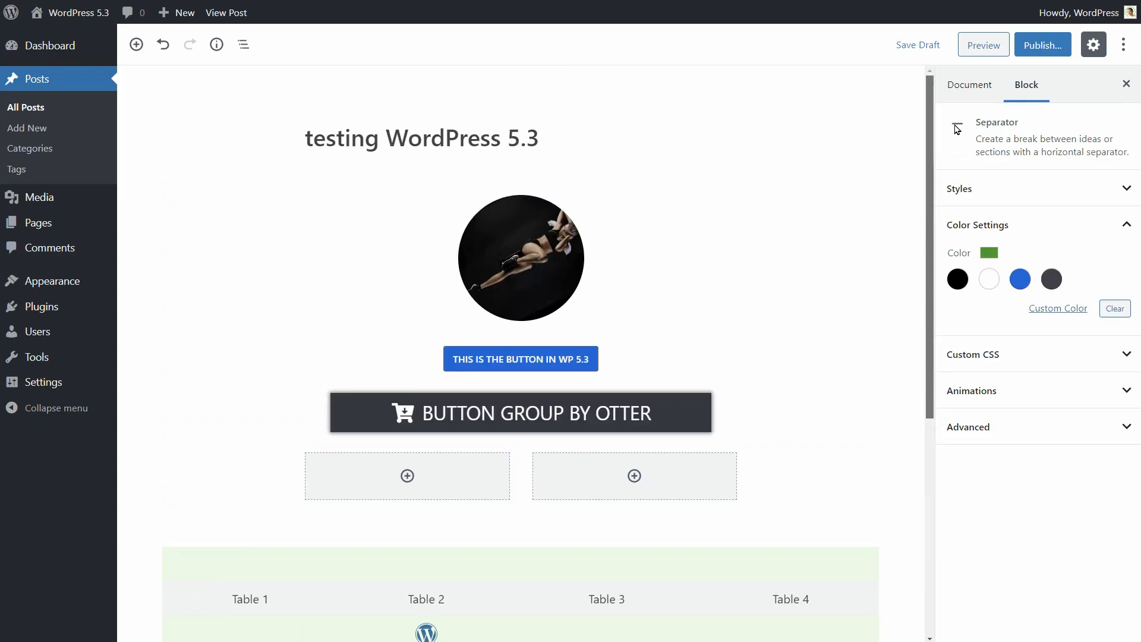
- Review the WP 5.3 button and circle-masked image blocks, then open Tools > Site Health
left_click(521, 358)
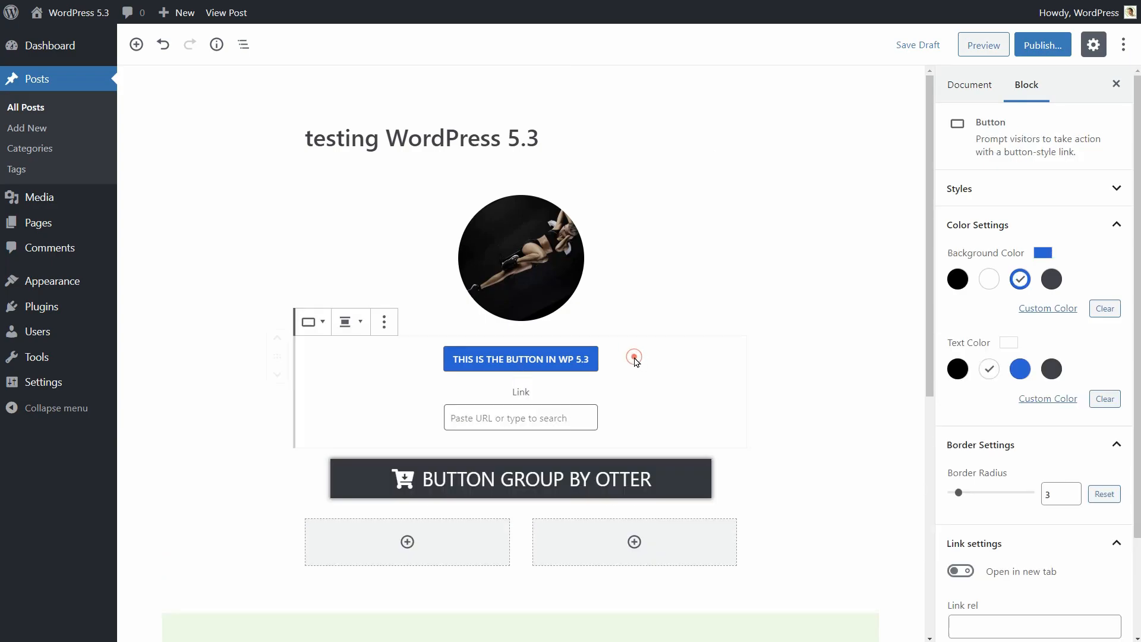
left_click(960, 571)
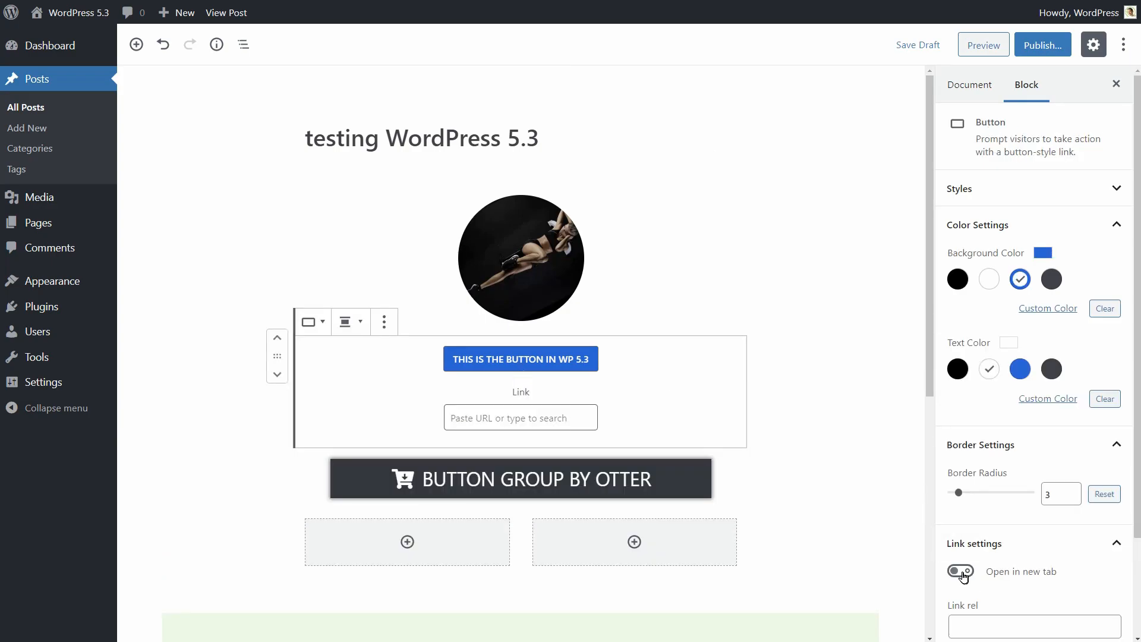
left_click(959, 571)
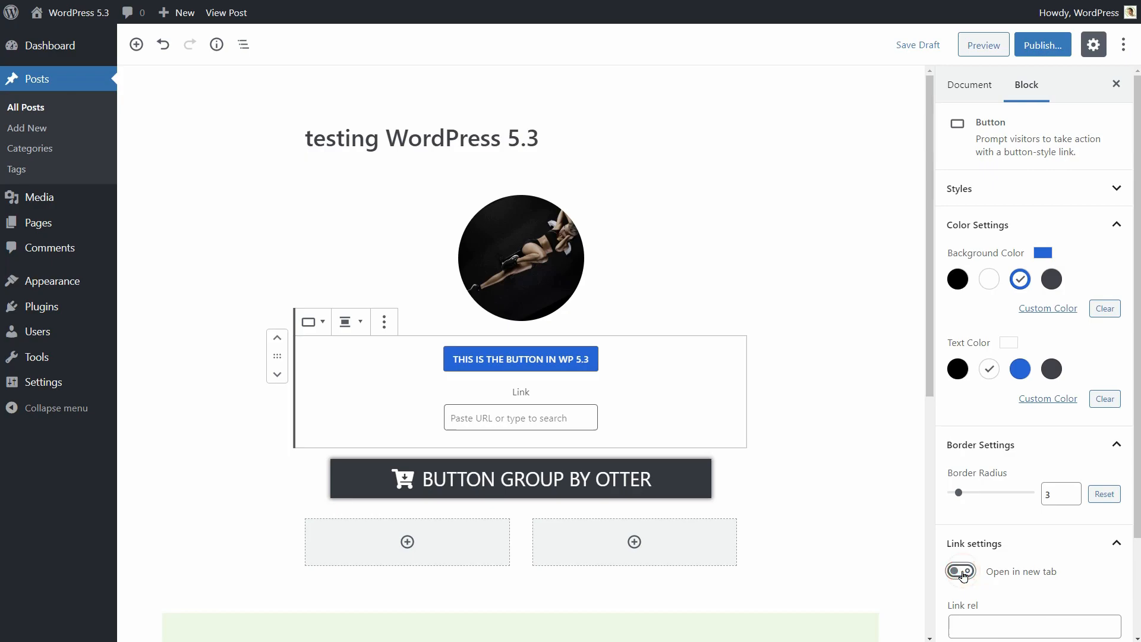
left_click(521, 257)
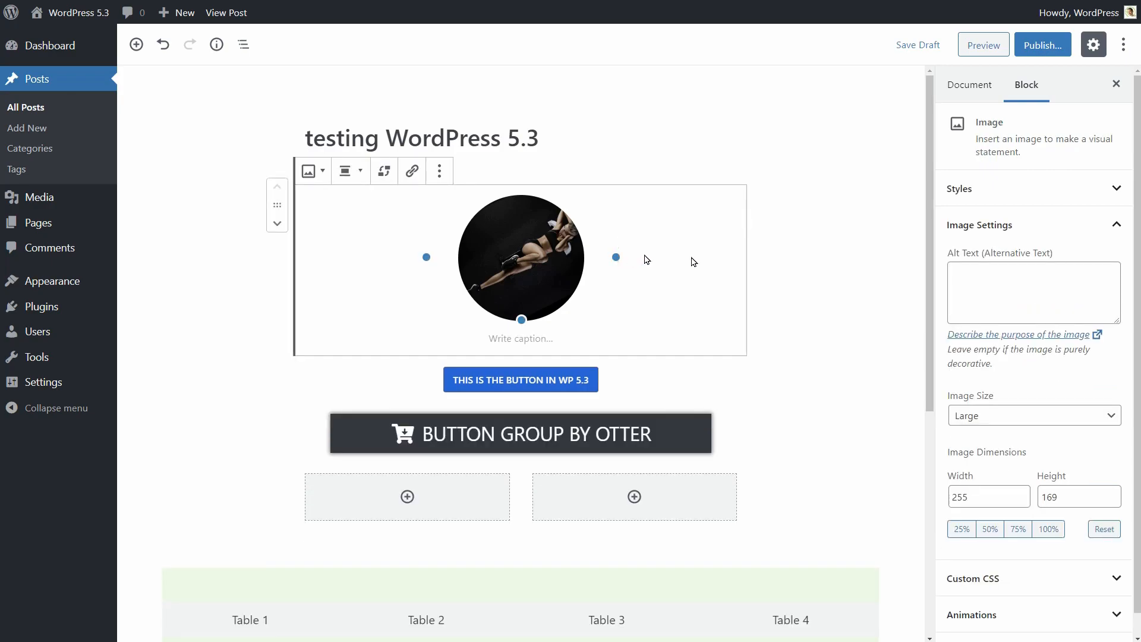
left_click(959, 189)
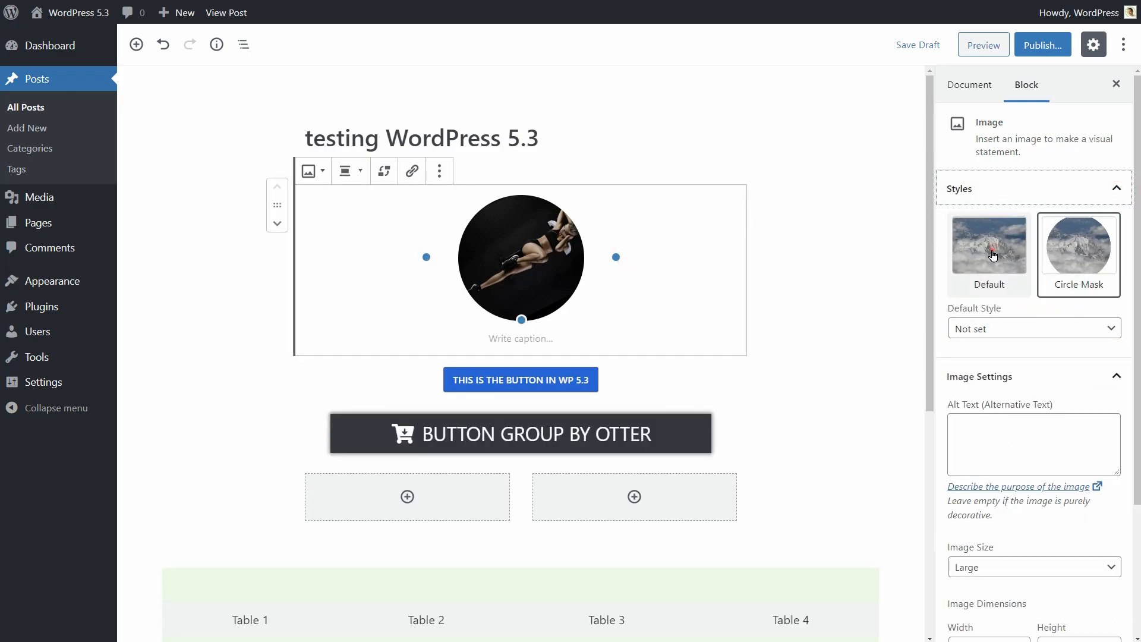
left_click(1077, 244)
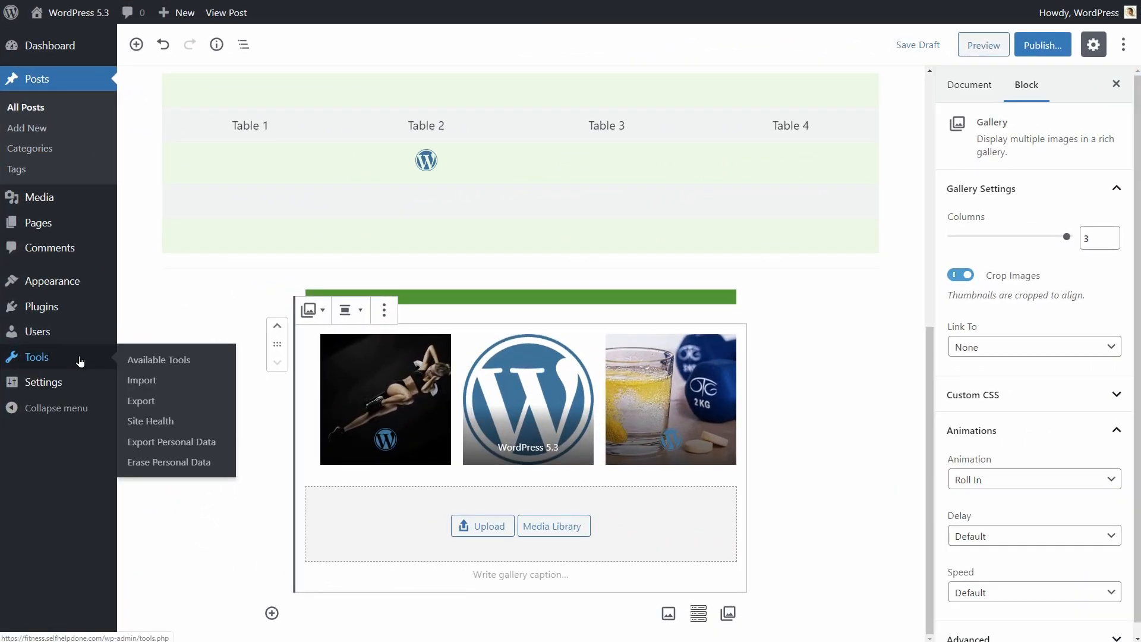
left_click(150, 420)
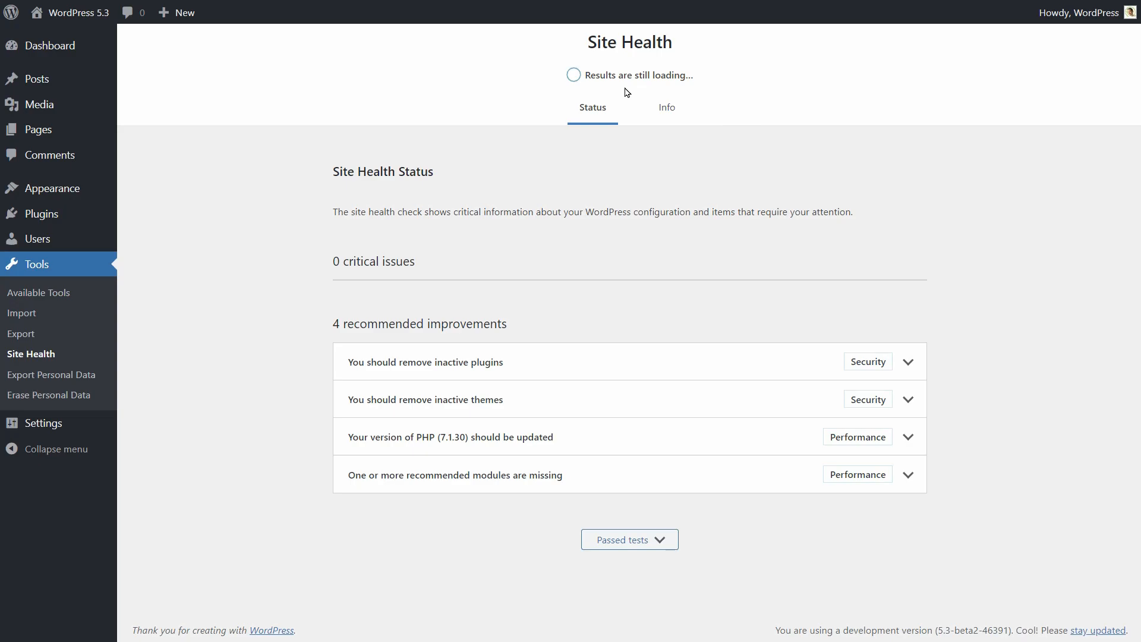